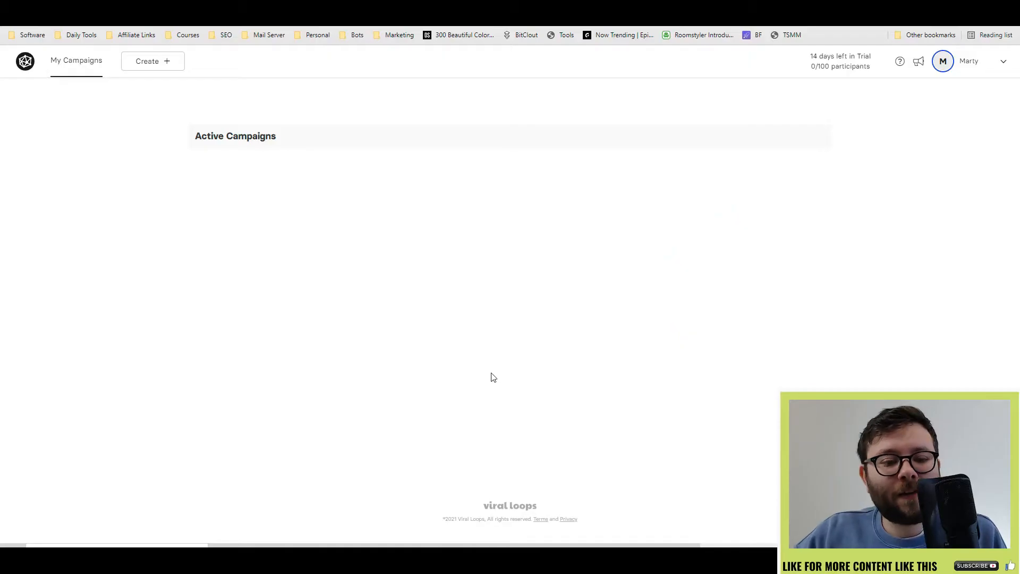
pyautogui.moveTo(465, 335)
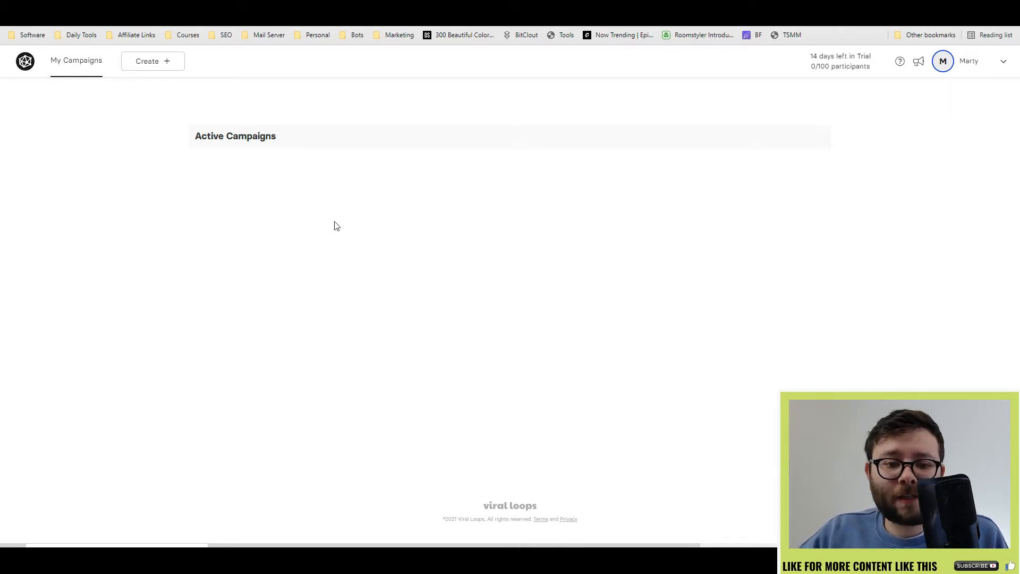
pyautogui.moveTo(557, 257)
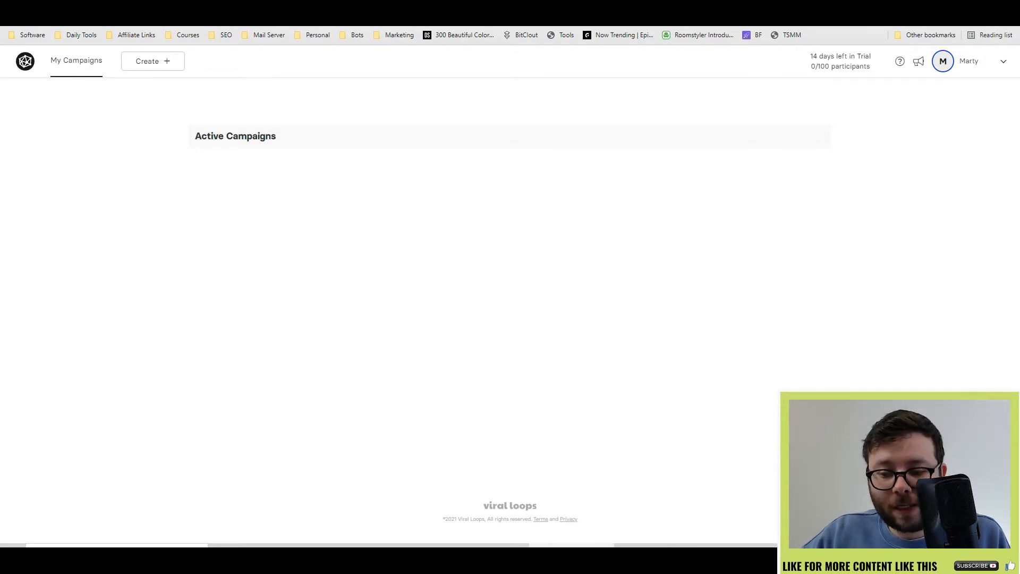
pyautogui.moveTo(206, 85)
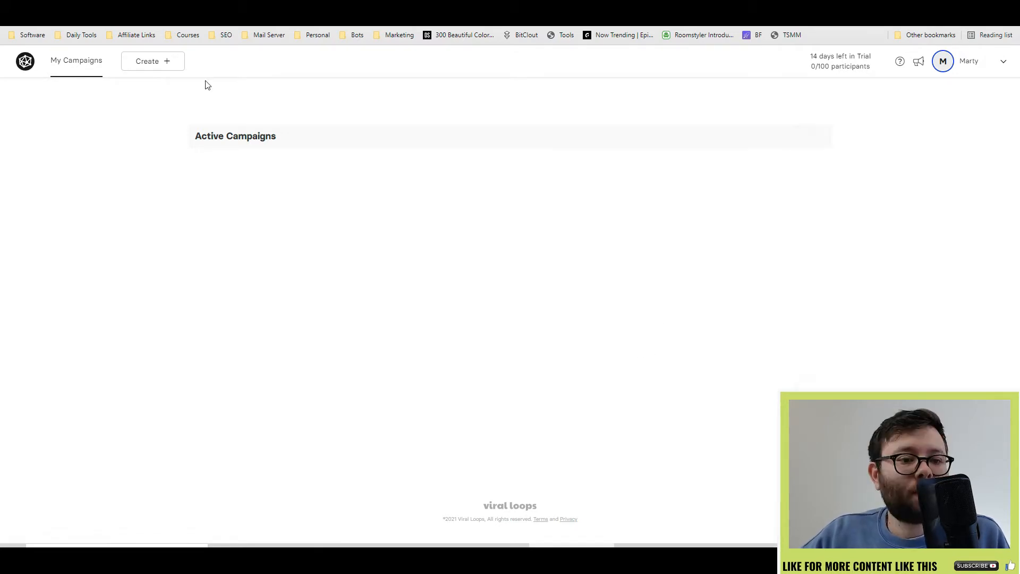
# Step: Create a new campaign and select The Newsletter Referral template from the gallery
pyautogui.click(152, 60)
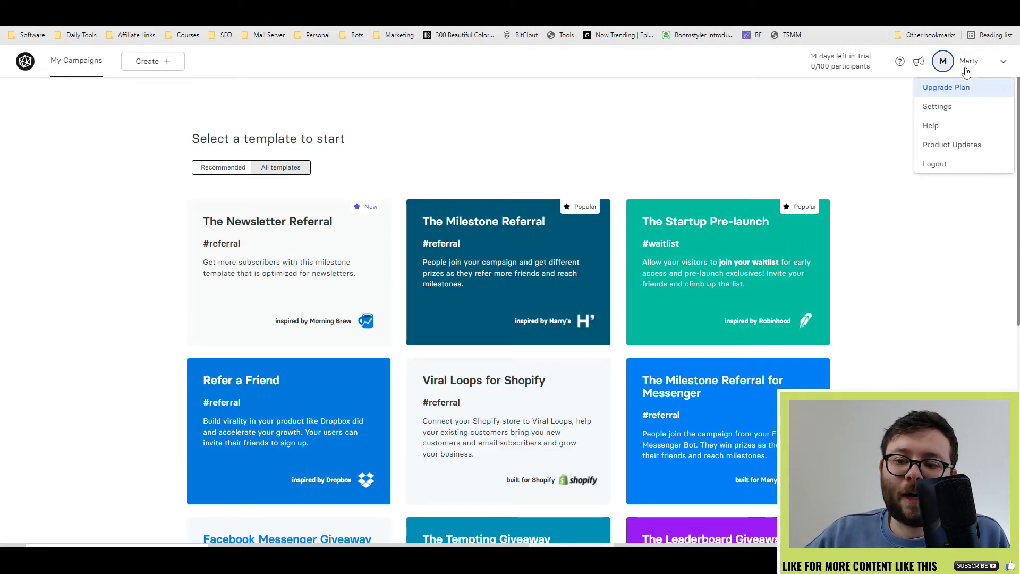
pyautogui.moveTo(945, 281)
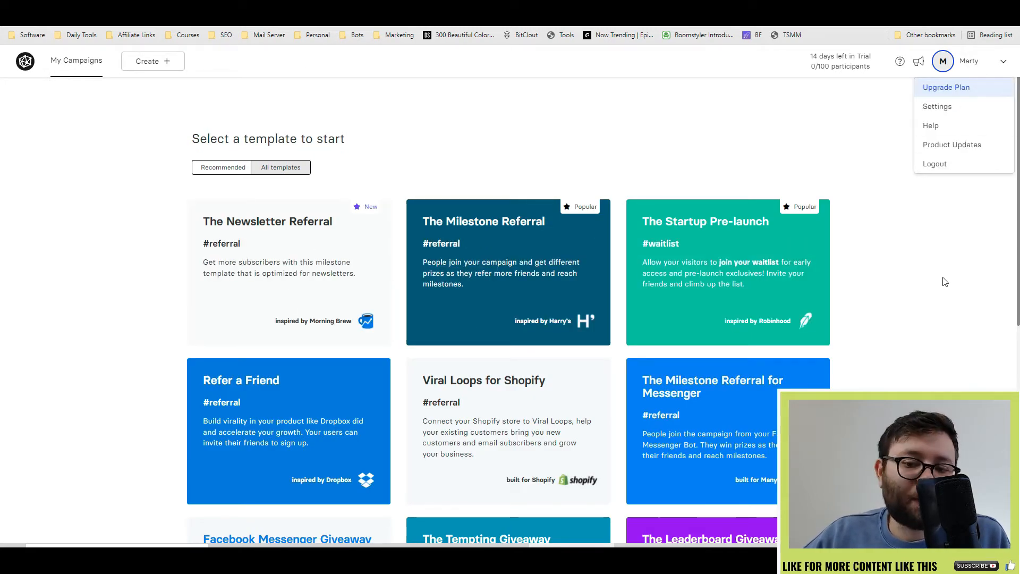
pyautogui.click(872, 366)
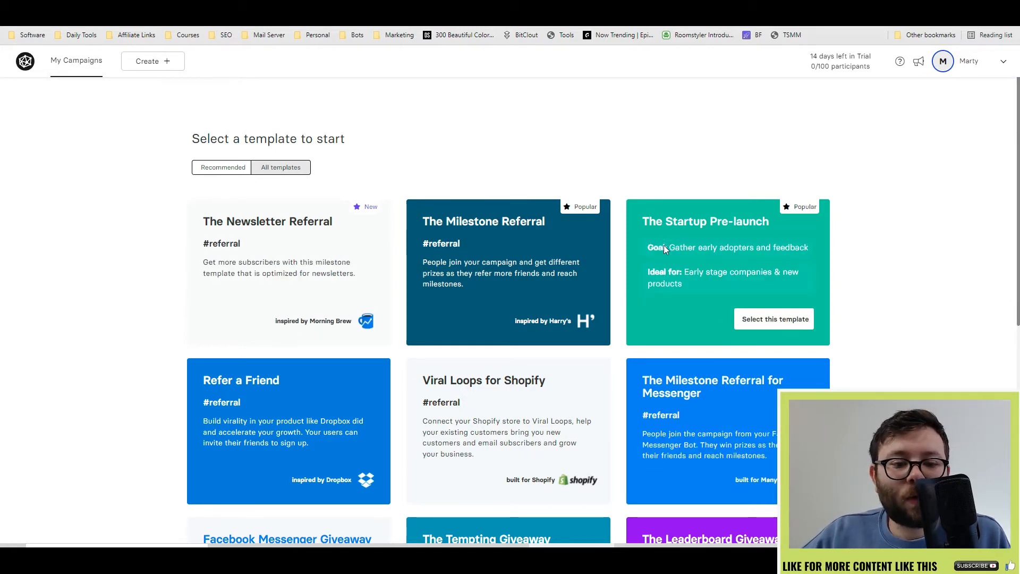
pyautogui.scroll(-3)
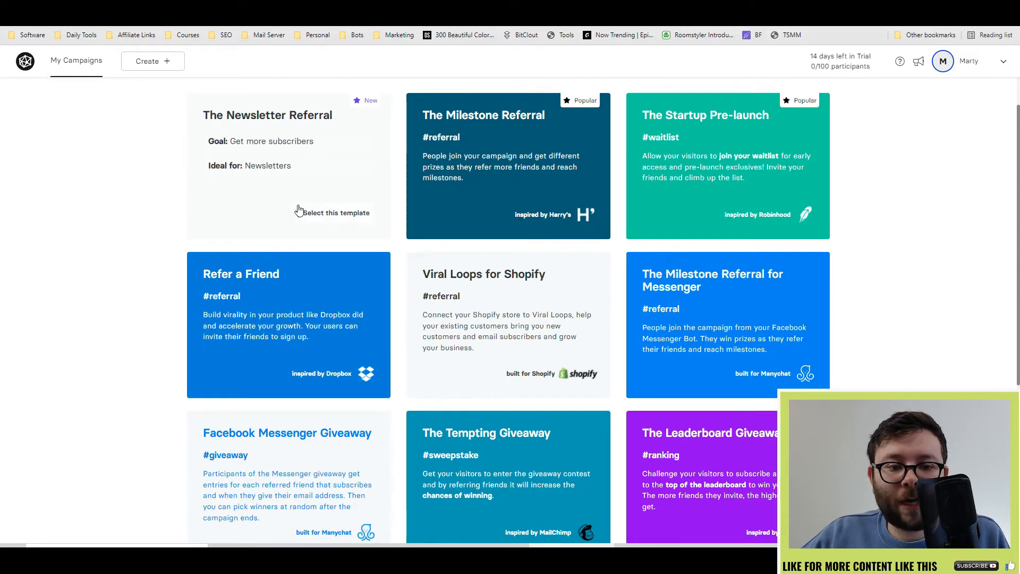
pyautogui.click(336, 212)
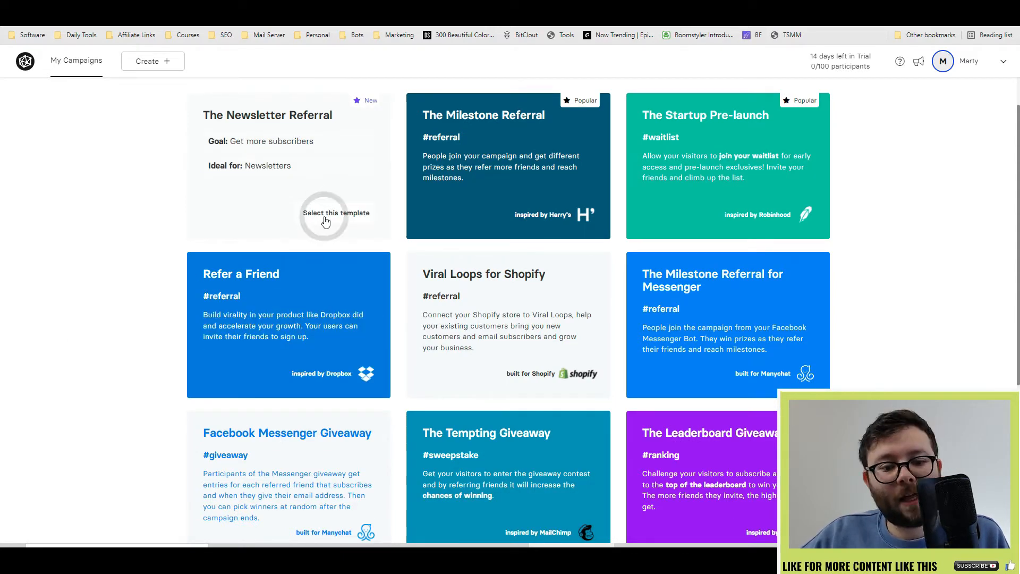
# Step: Choose Other as the email platform and continue creating the campaign
pyautogui.click(335, 213)
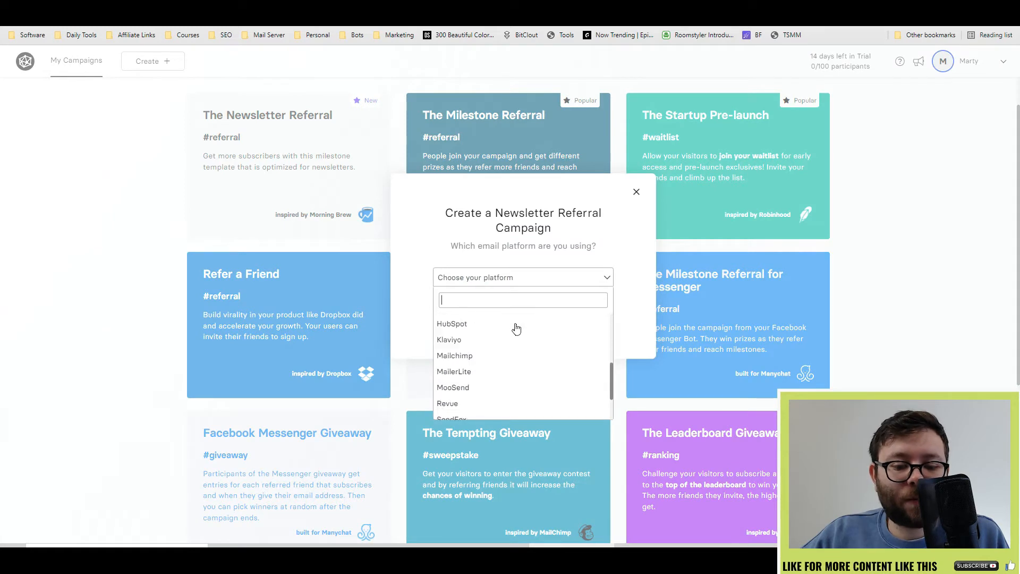
pyautogui.scroll(-3)
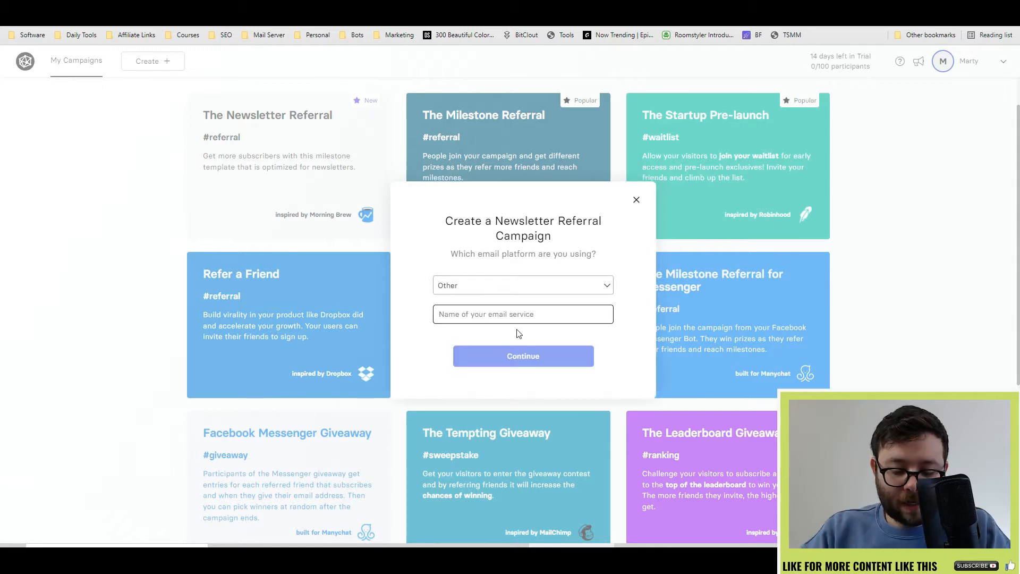
pyautogui.click(523, 357)
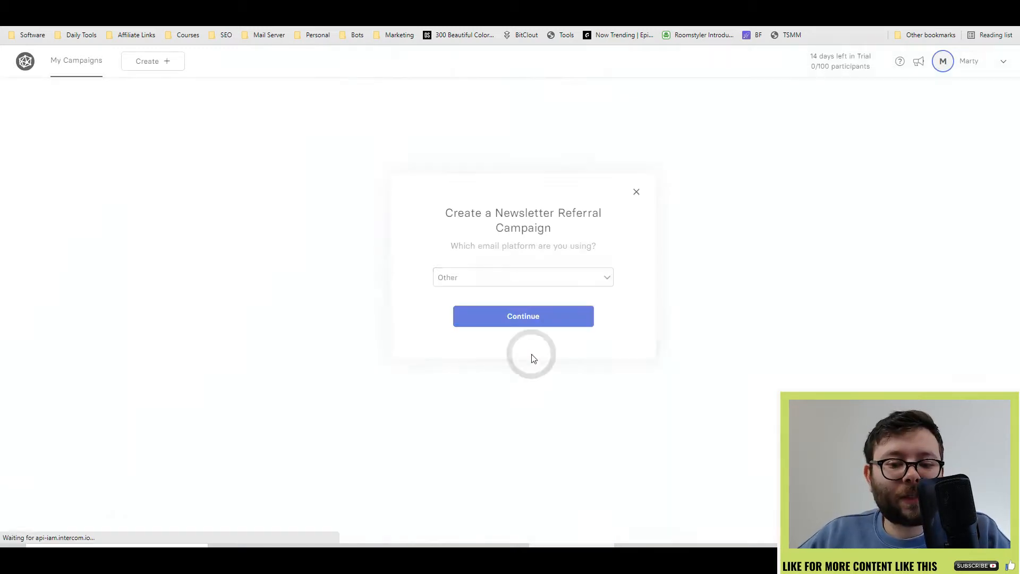
# Step: Turn on the milestone email toggle and scroll through the rewards list
pyautogui.click(523, 316)
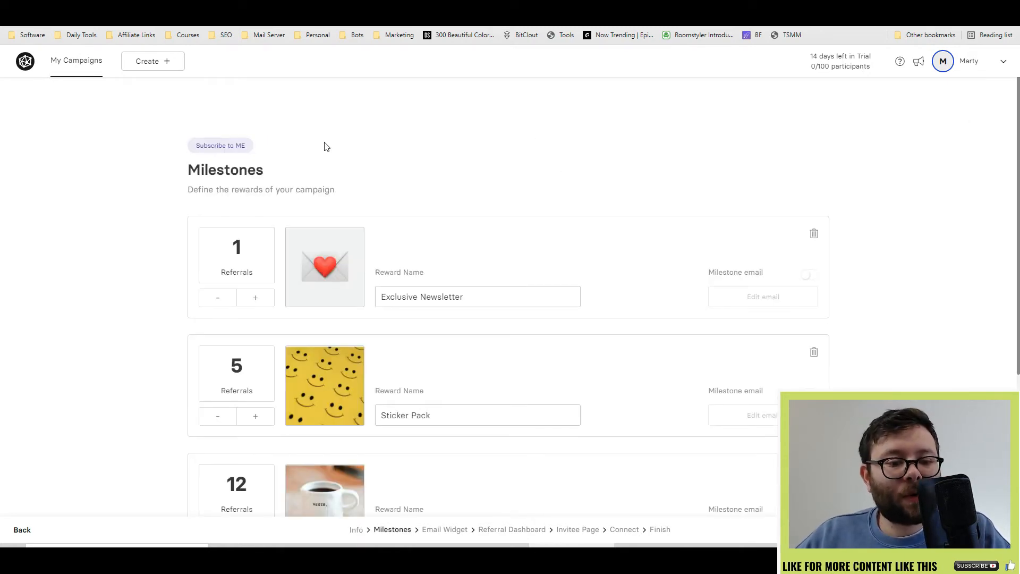
pyautogui.scroll(-3)
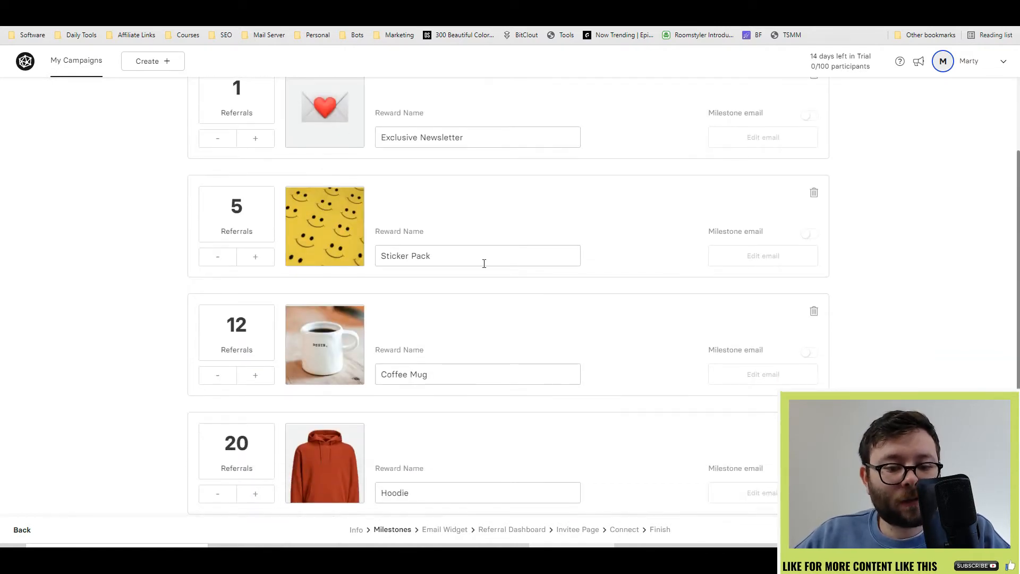
pyautogui.scroll(-3)
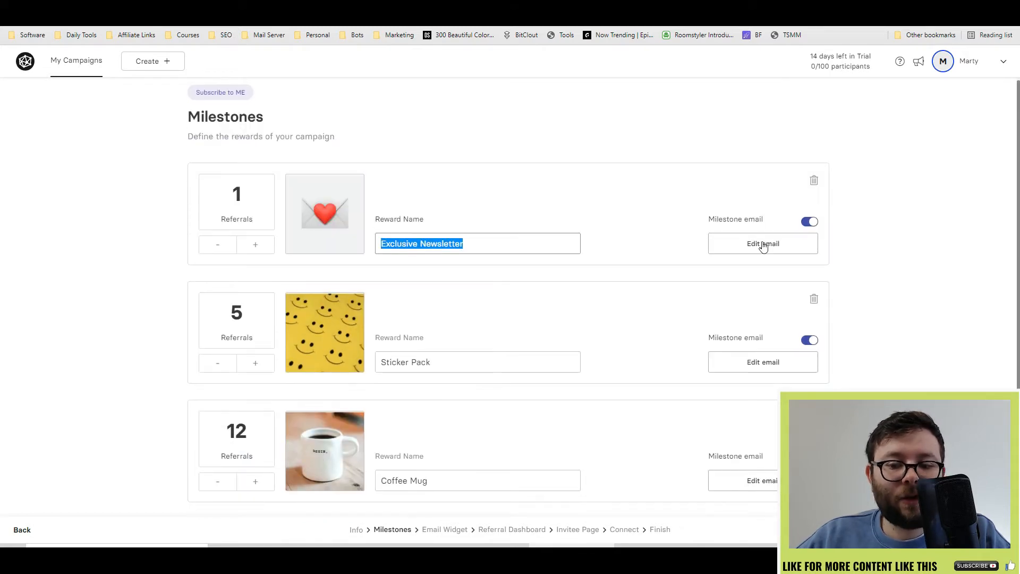
pyautogui.click(763, 243)
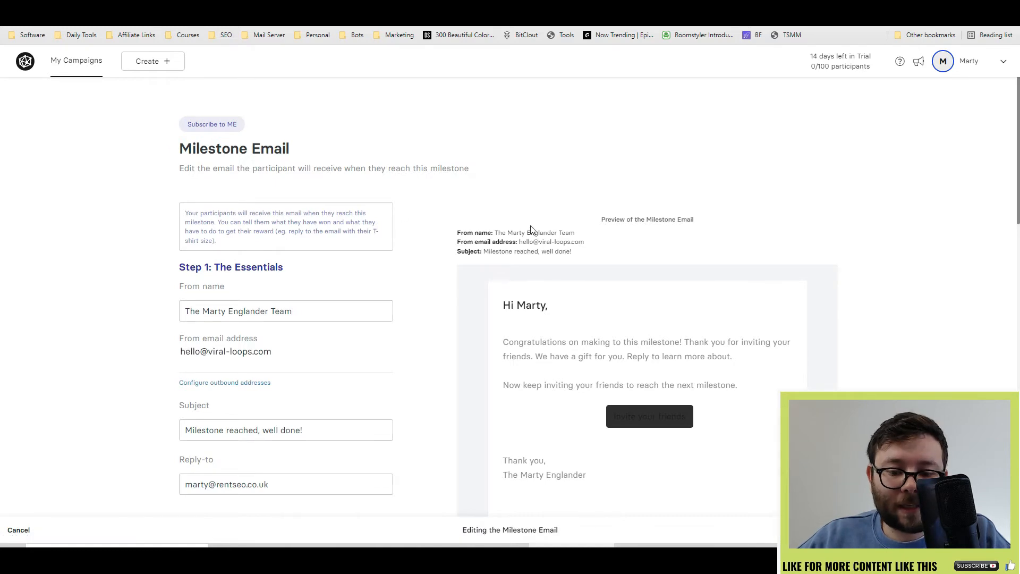
pyautogui.scroll(-3)
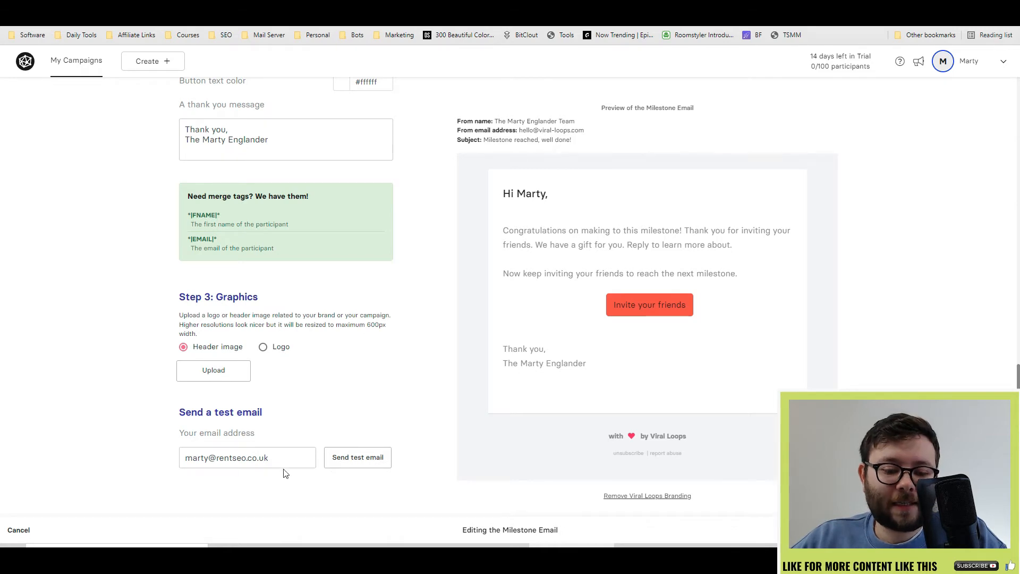
pyautogui.moveTo(622, 455)
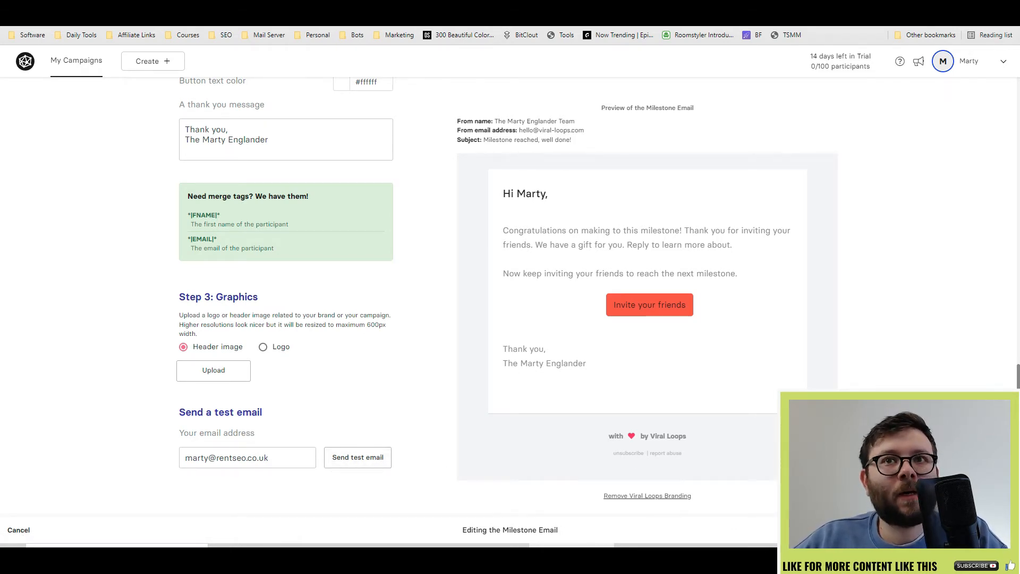
pyautogui.click(18, 530)
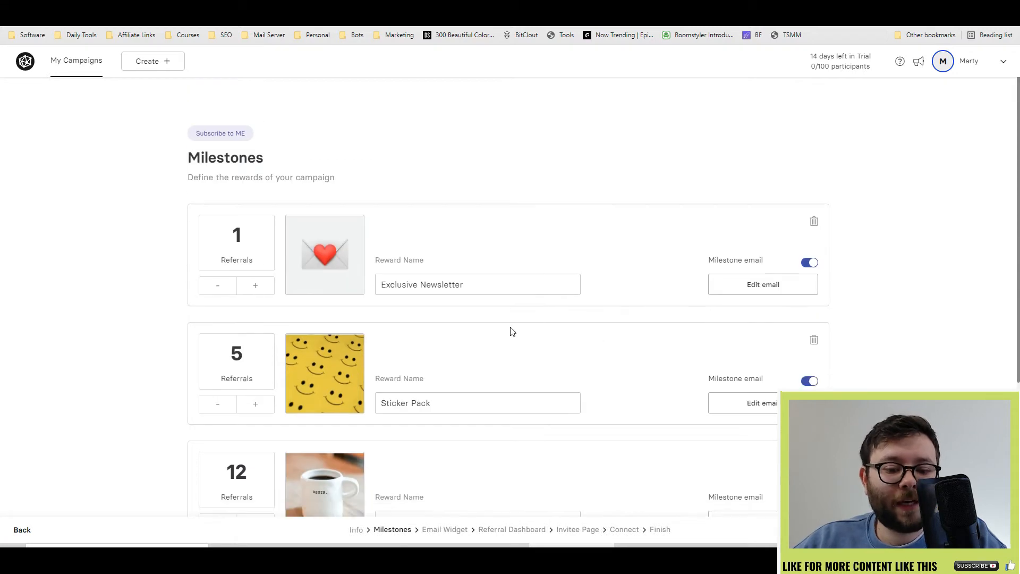
# Step: Add a milestone and delete it again, leaving only the Exclusive Newsletter reward
pyautogui.scroll(-3)
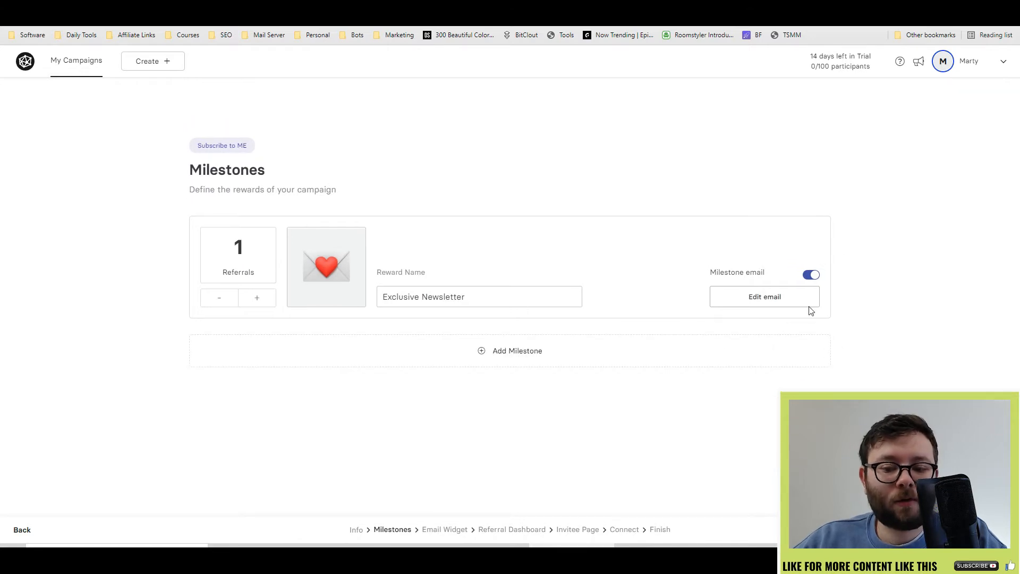
pyautogui.moveTo(633, 440)
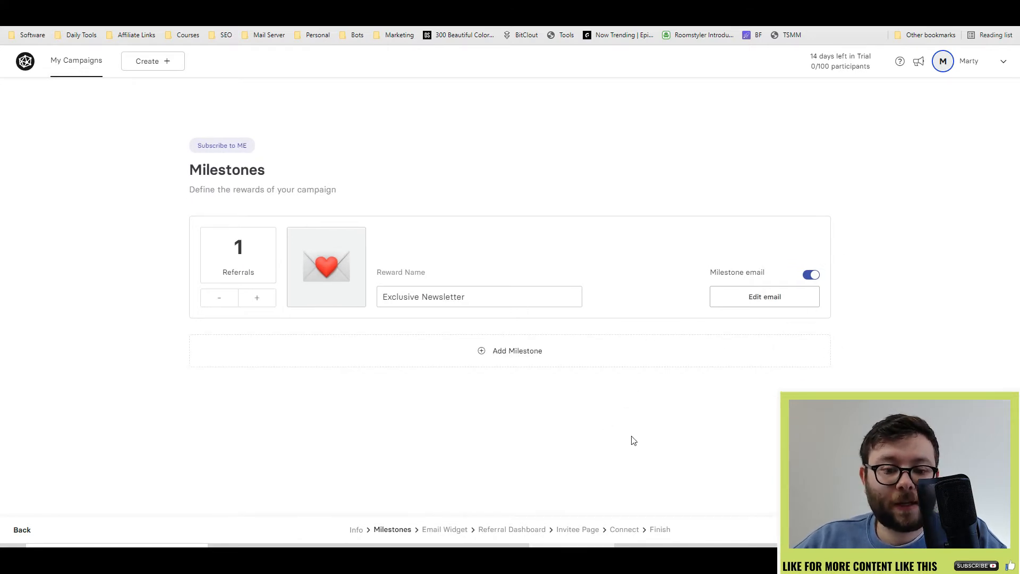
pyautogui.click(510, 350)
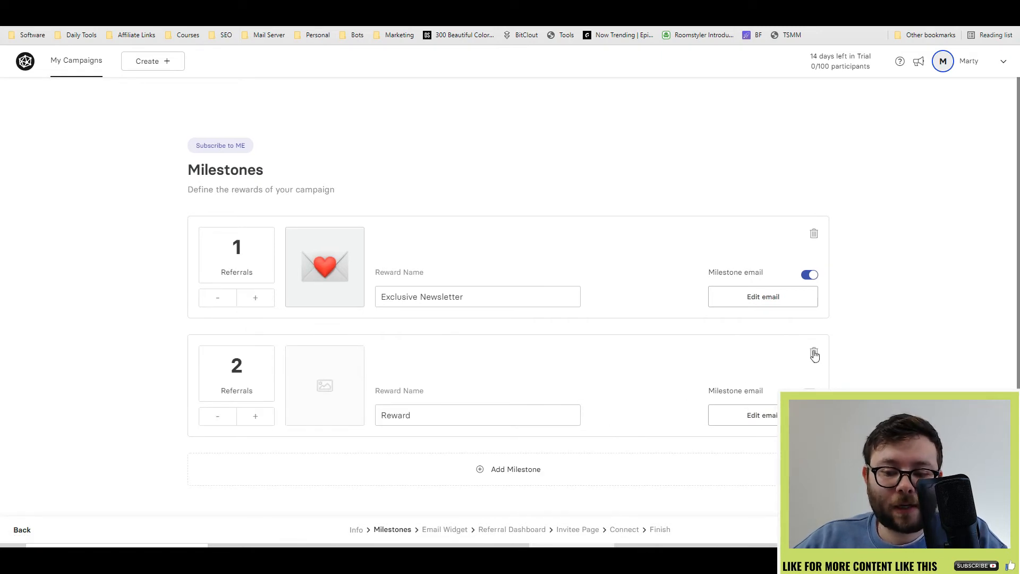
pyautogui.click(444, 529)
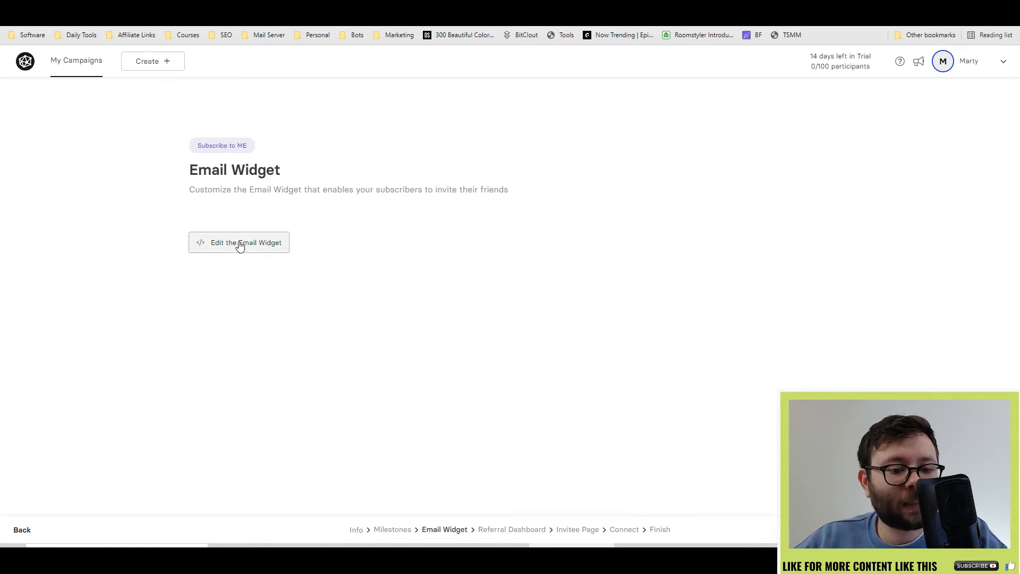
# Step: Save the milestone changes and make the email widget's sharing link bold
pyautogui.click(239, 242)
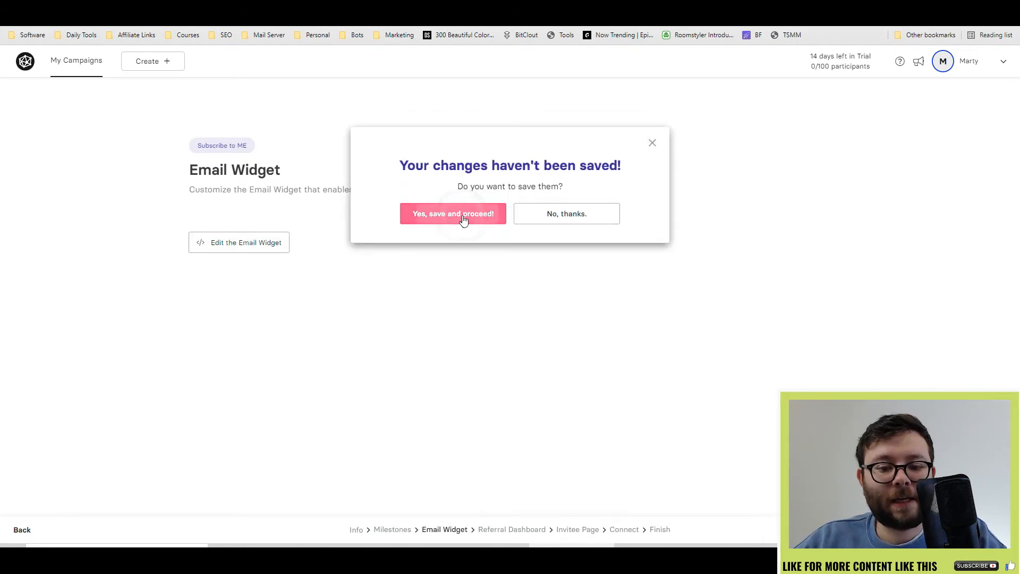
pyautogui.click(453, 213)
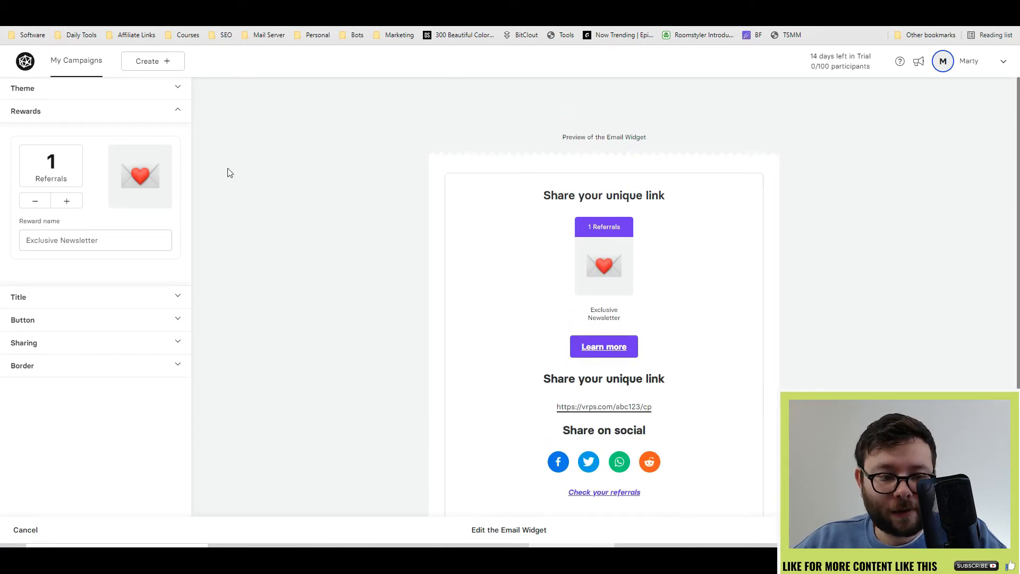
pyautogui.click(23, 88)
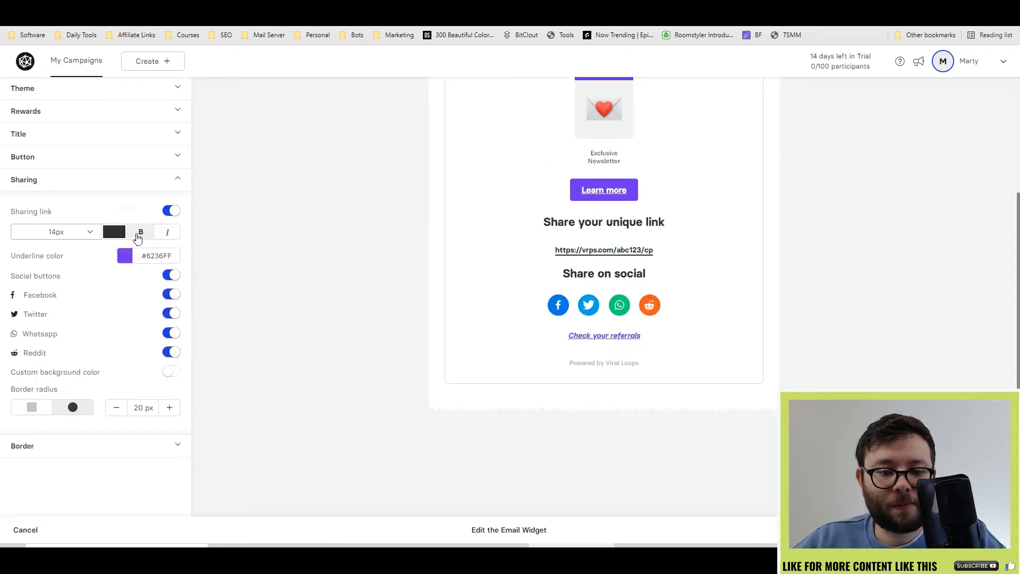
pyautogui.click(113, 232)
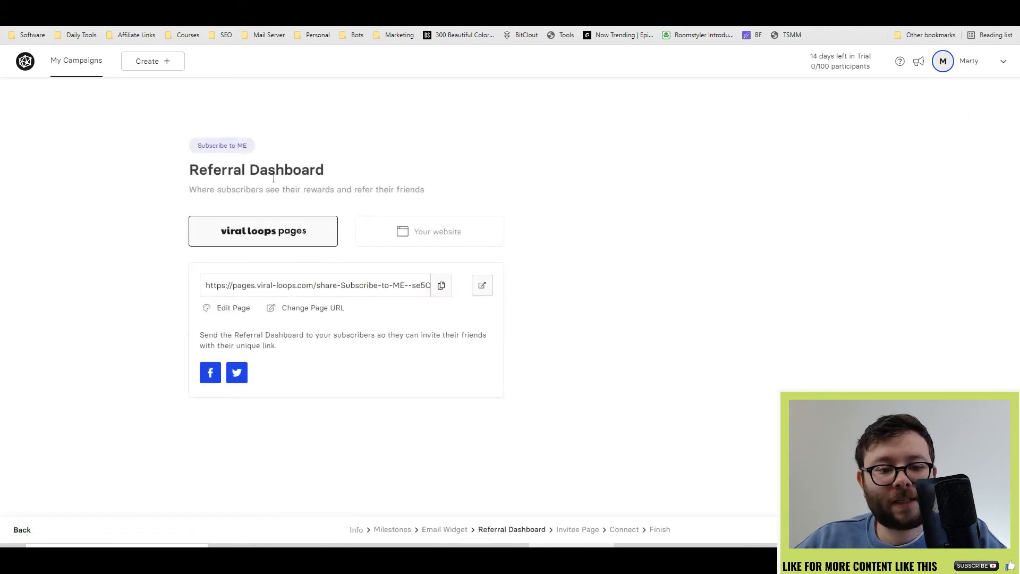
pyautogui.moveTo(443, 314)
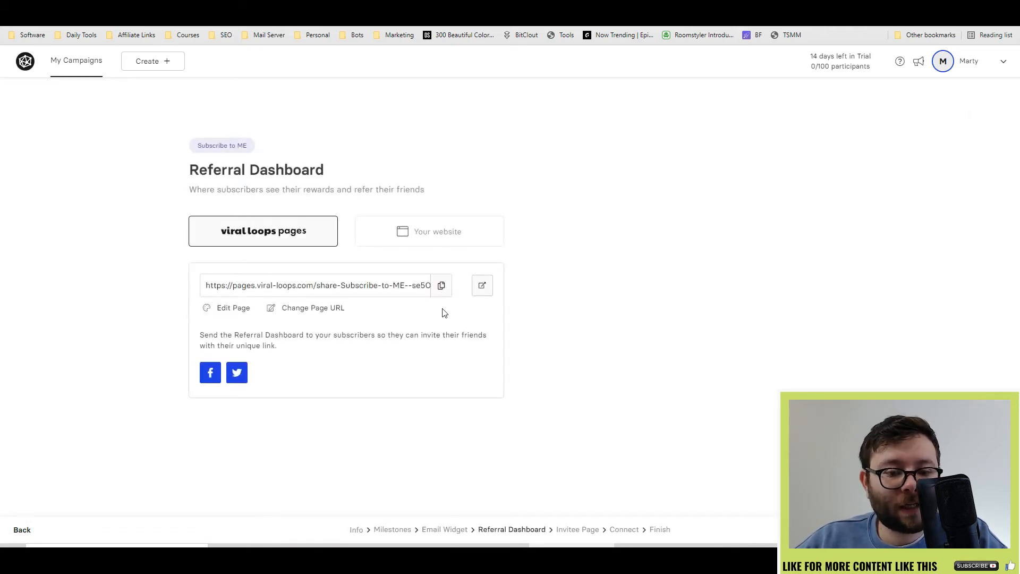
# Step: Keep the Viral Loops hosted page and open the Referral Dashboard page in the editor
pyautogui.click(429, 231)
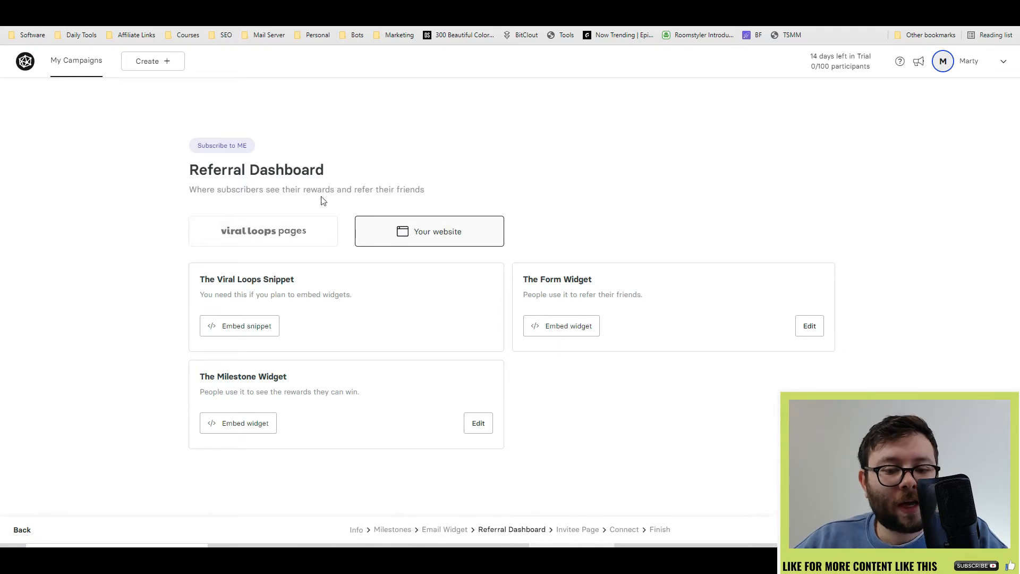
pyautogui.moveTo(356, 379)
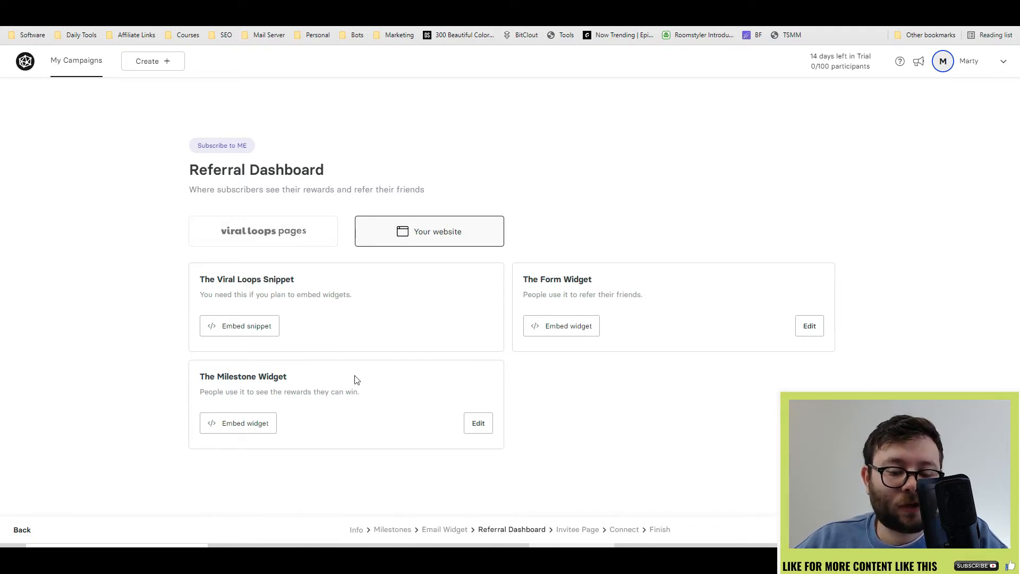
pyautogui.moveTo(242, 354)
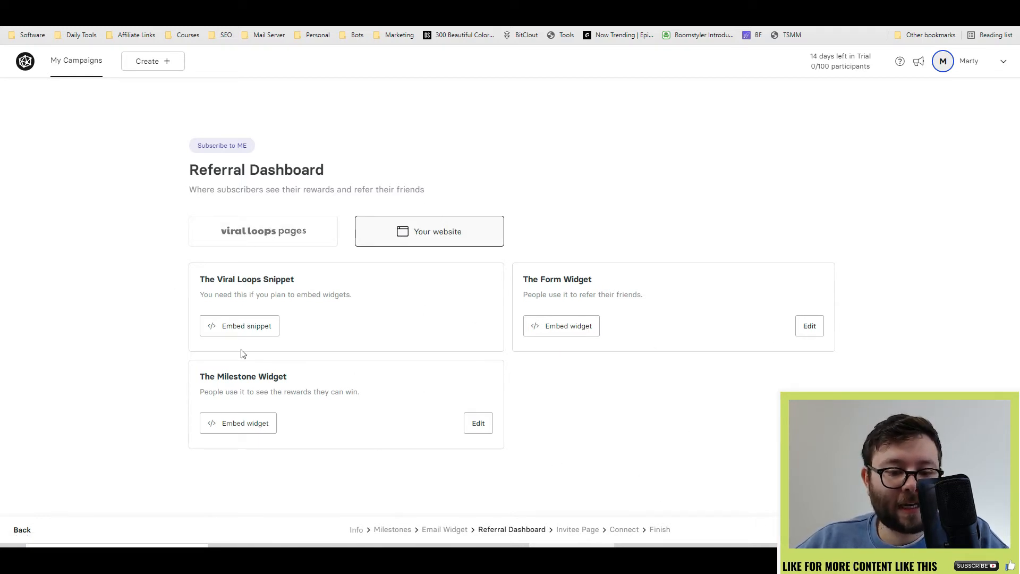
pyautogui.click(263, 231)
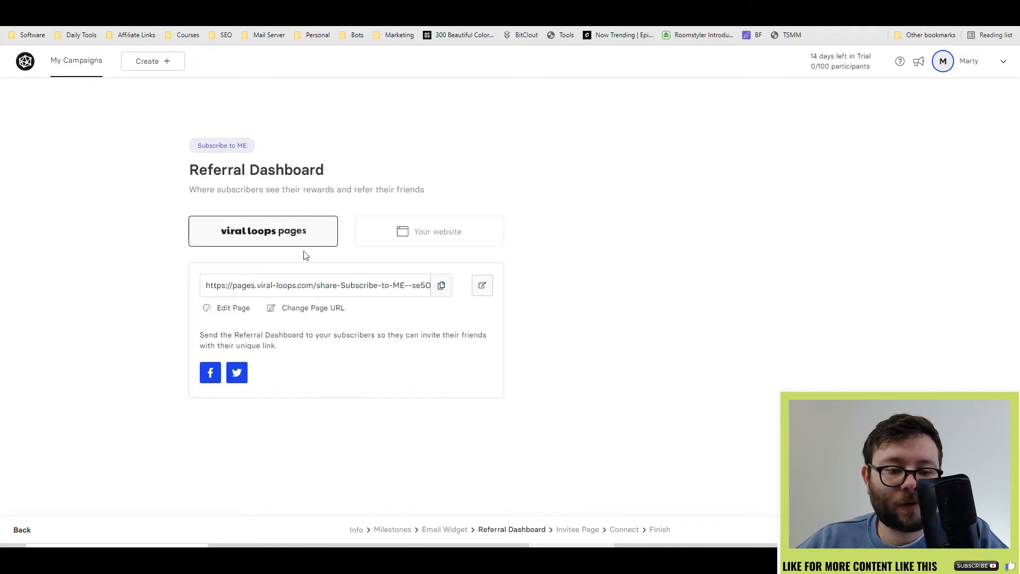
pyautogui.tripleClick(317, 285)
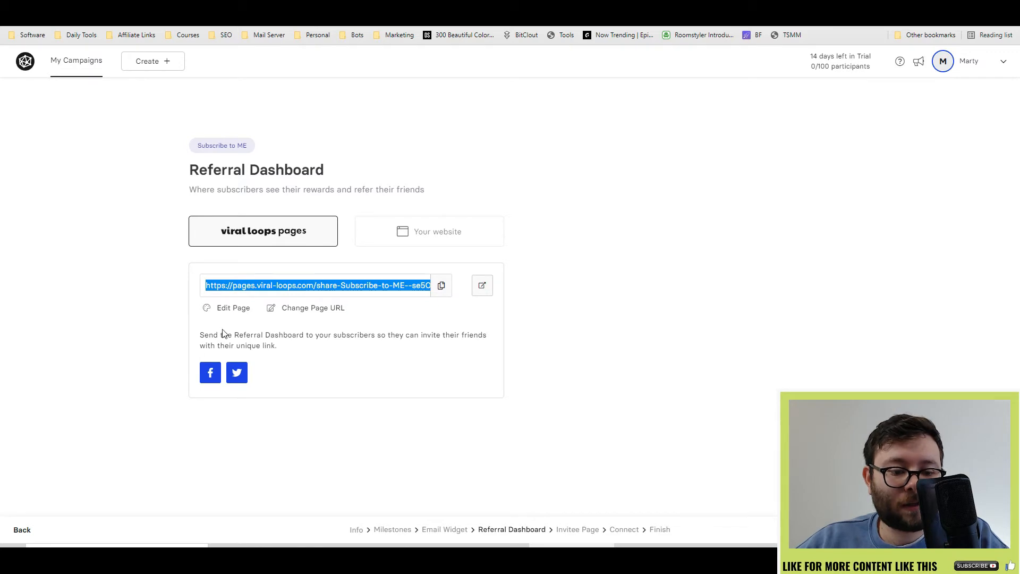
pyautogui.click(232, 307)
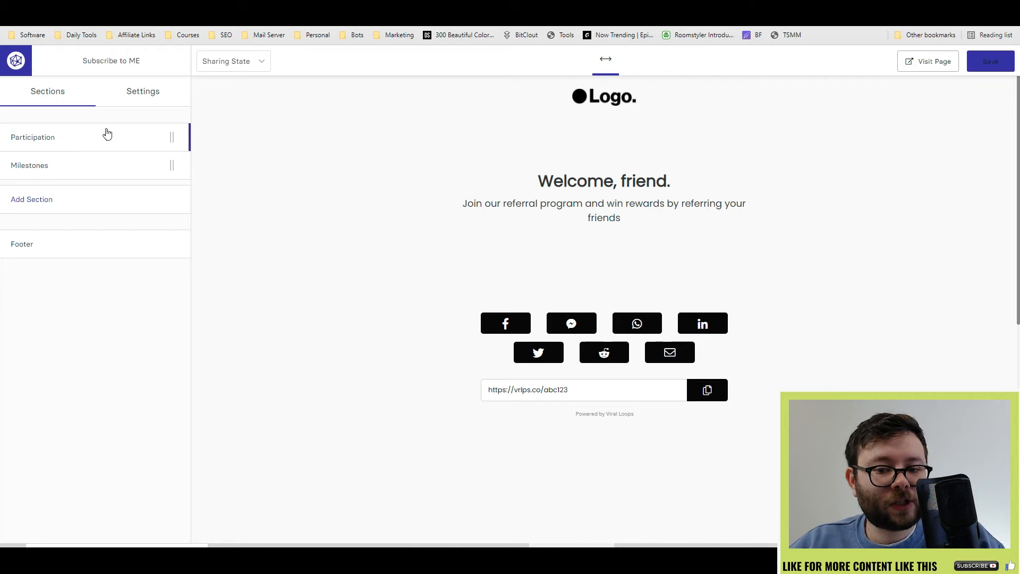
pyautogui.click(32, 136)
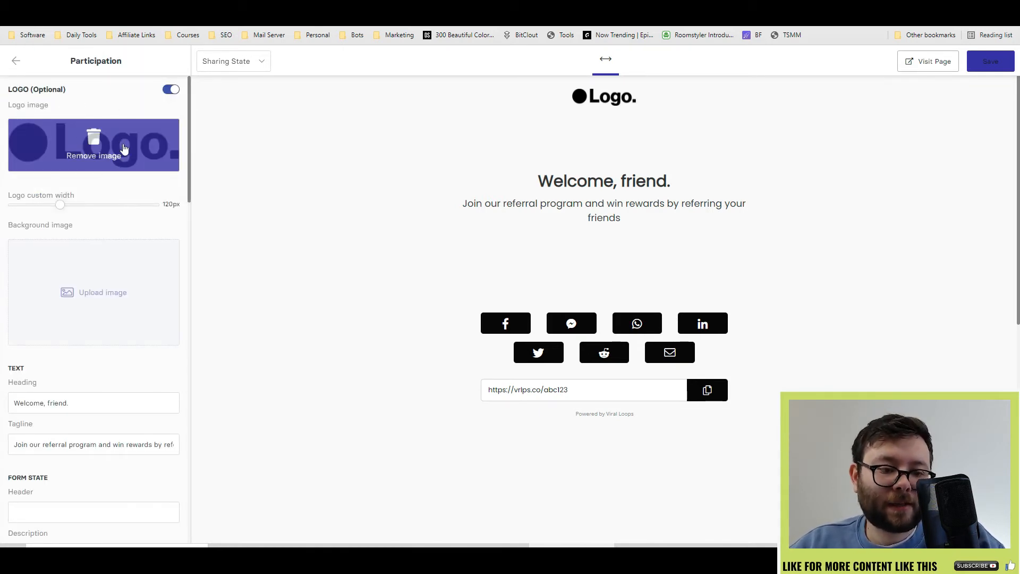
# Step: Widen the dashboard logo to 177px and change the heading to 'hello, friend'
pyautogui.moveTo(60, 204); pyautogui.dragTo(133, 204)
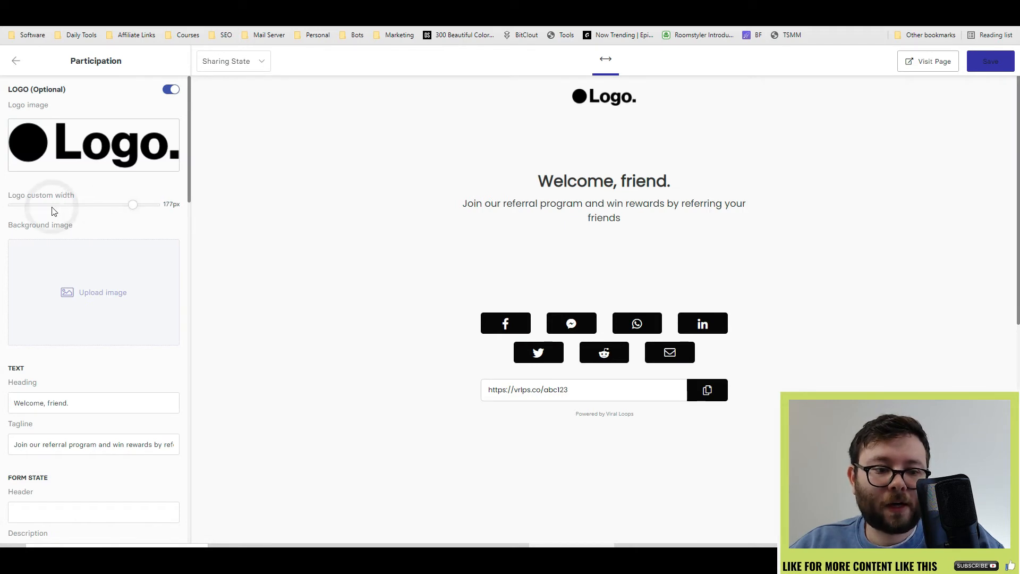
pyautogui.scroll(-3)
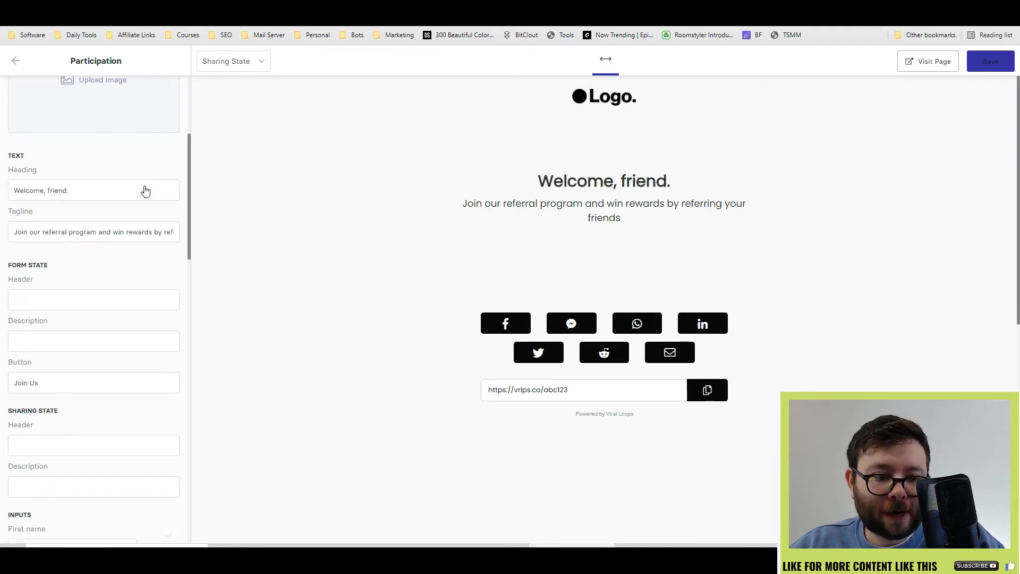
pyautogui.doubleClick(28, 190)
pyautogui.write('hell')
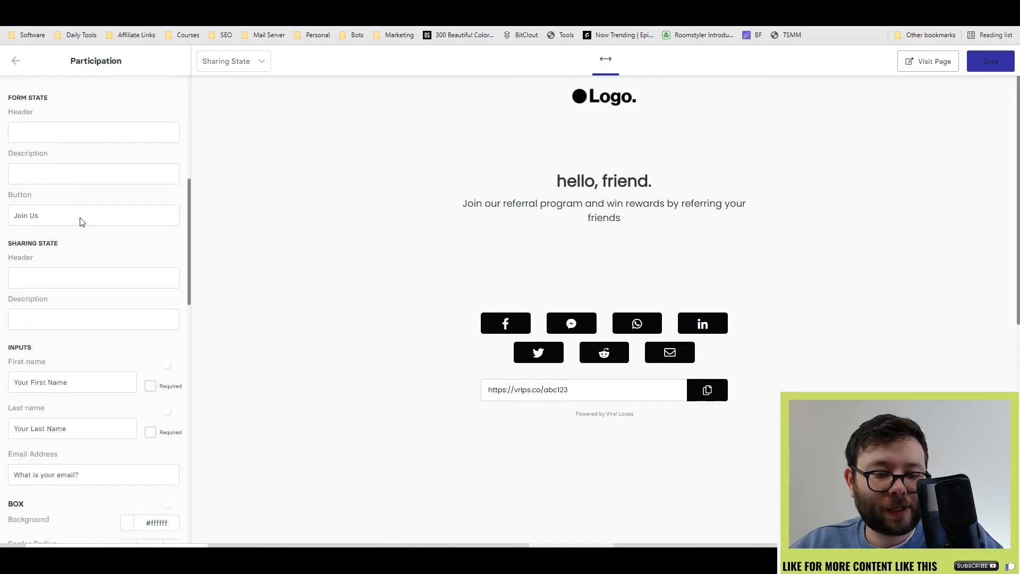
pyautogui.scroll(-3)
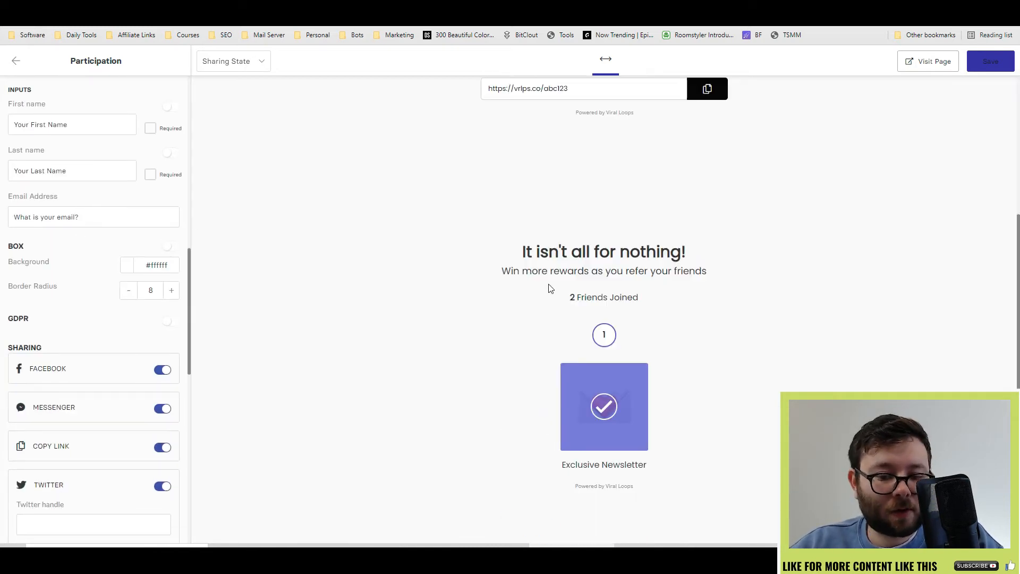
pyautogui.scroll(-3)
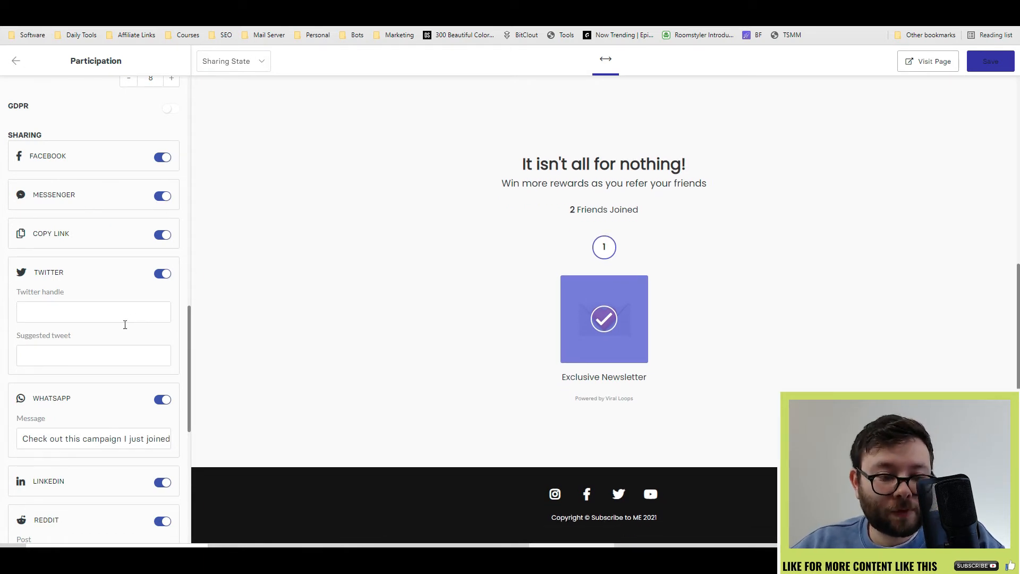
pyautogui.scroll(-3)
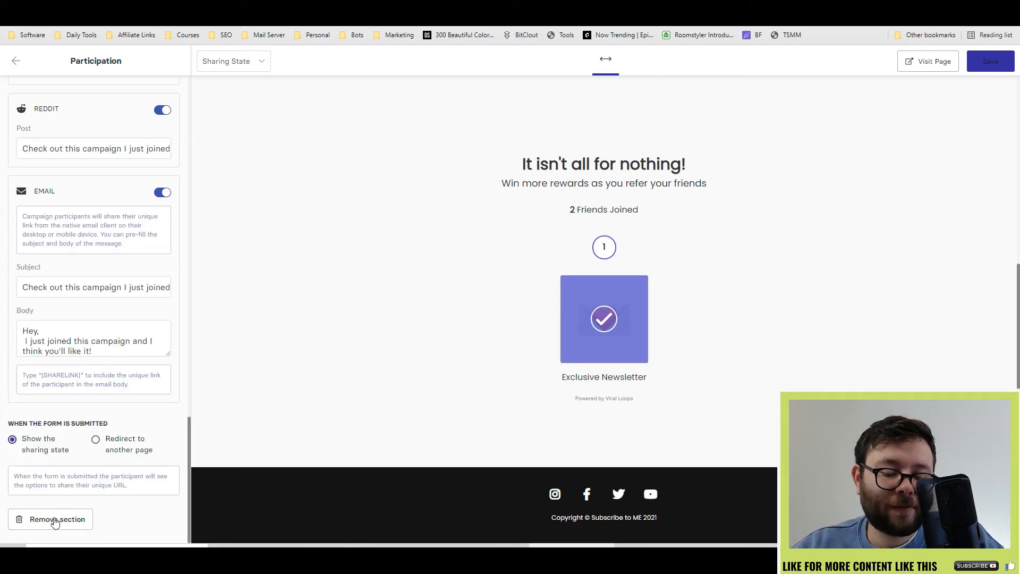
pyautogui.click(16, 61)
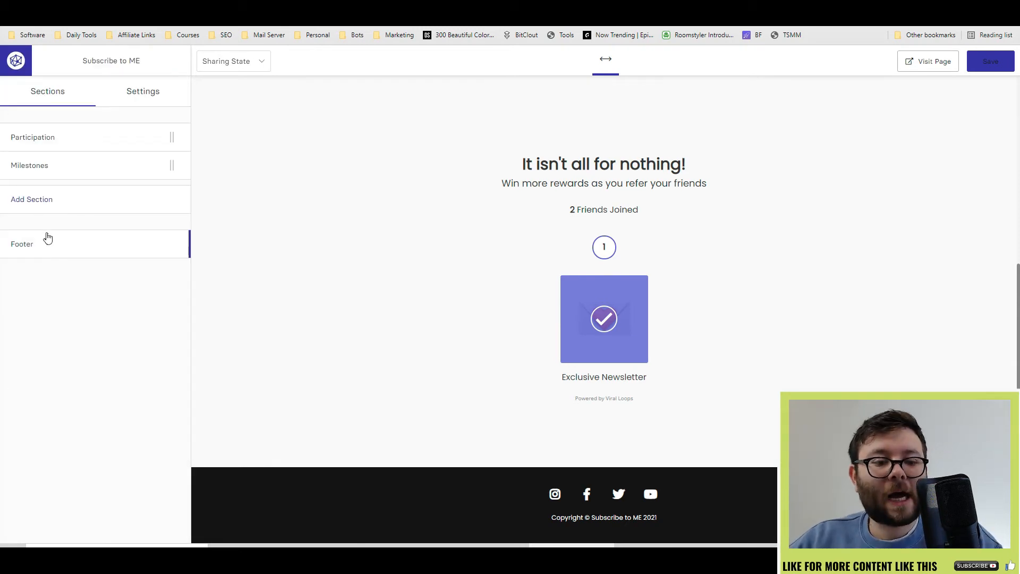
# Step: Review the Colors, Page Settings and Analytics & Scripts settings, then exit the page builder
pyautogui.click(32, 199)
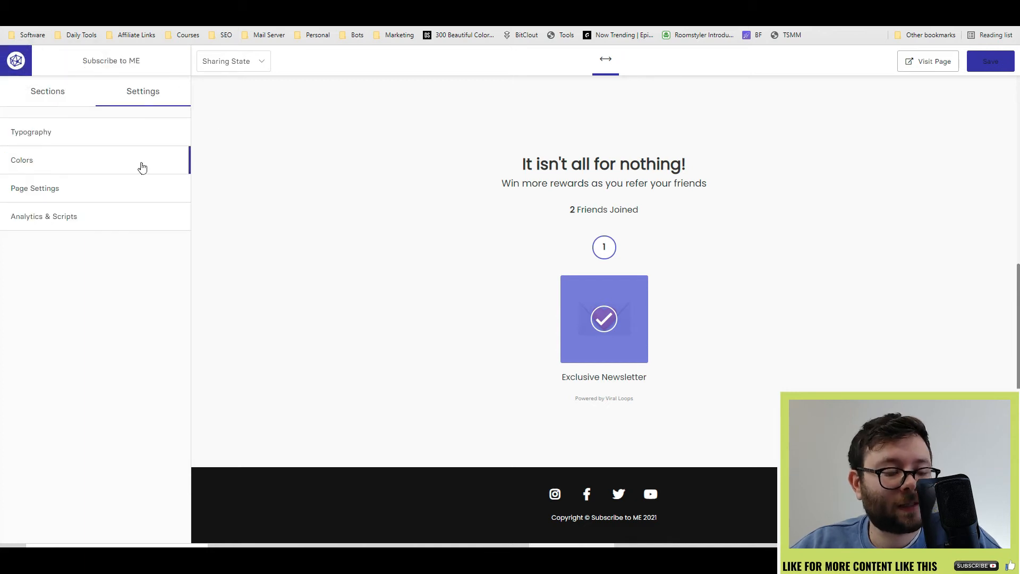
pyautogui.click(21, 160)
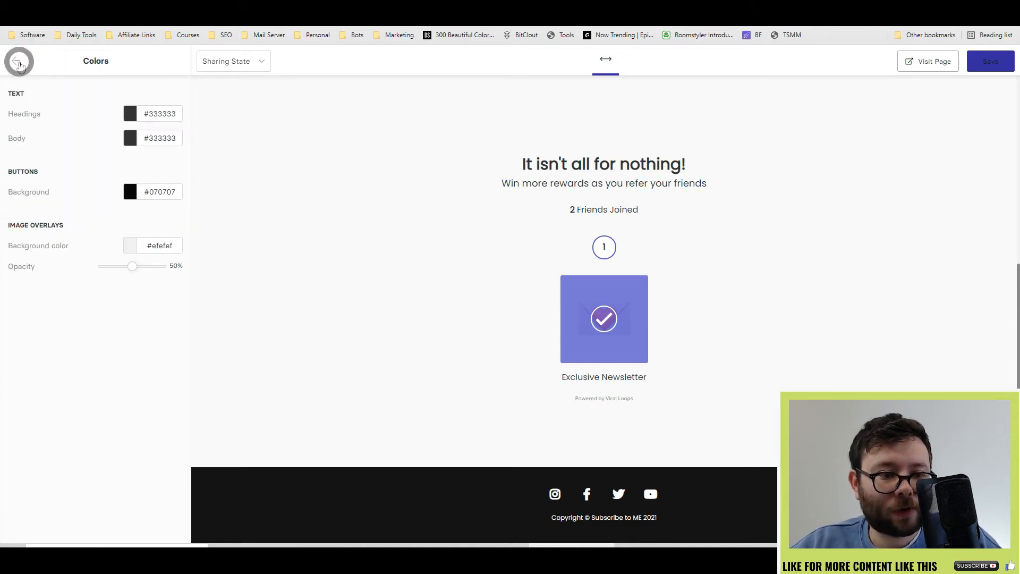
pyautogui.click(18, 61)
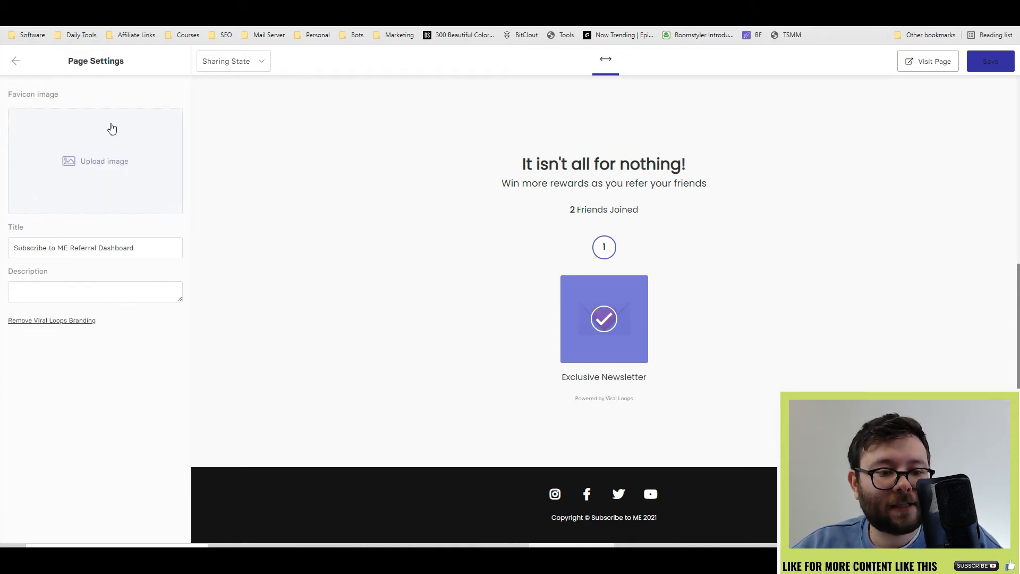
pyautogui.click(15, 61)
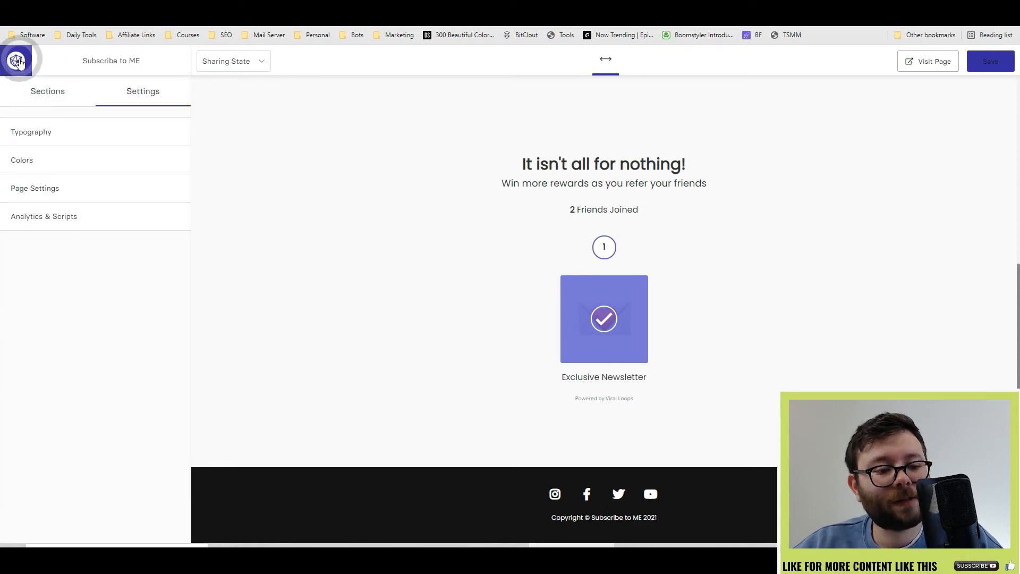
pyautogui.click(43, 216)
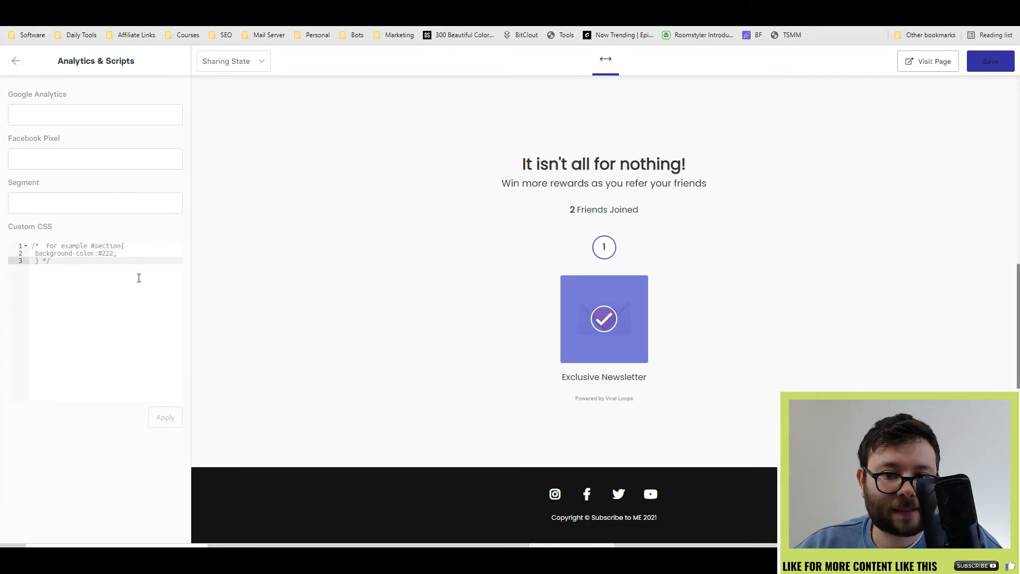
pyautogui.click(989, 61)
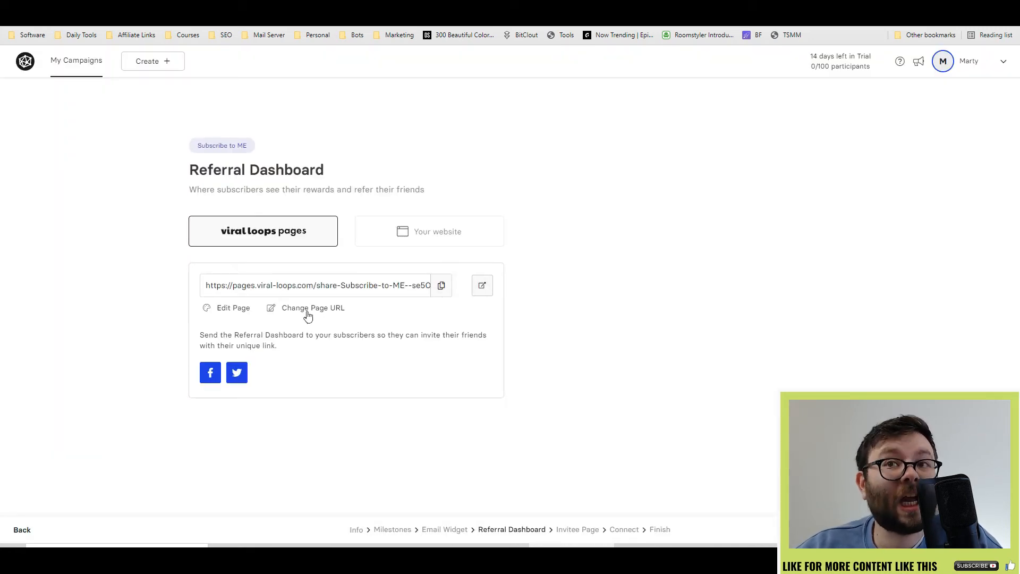
# Step: Check the custom-domain option for the dashboard URL, then proceed to the Invitee Page
pyautogui.click(313, 308)
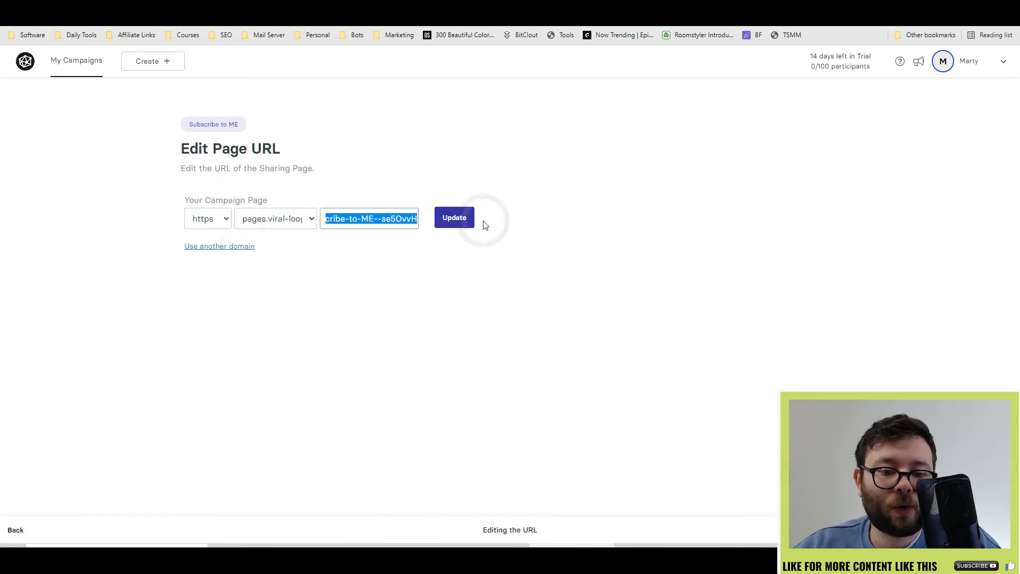
pyautogui.click(220, 246)
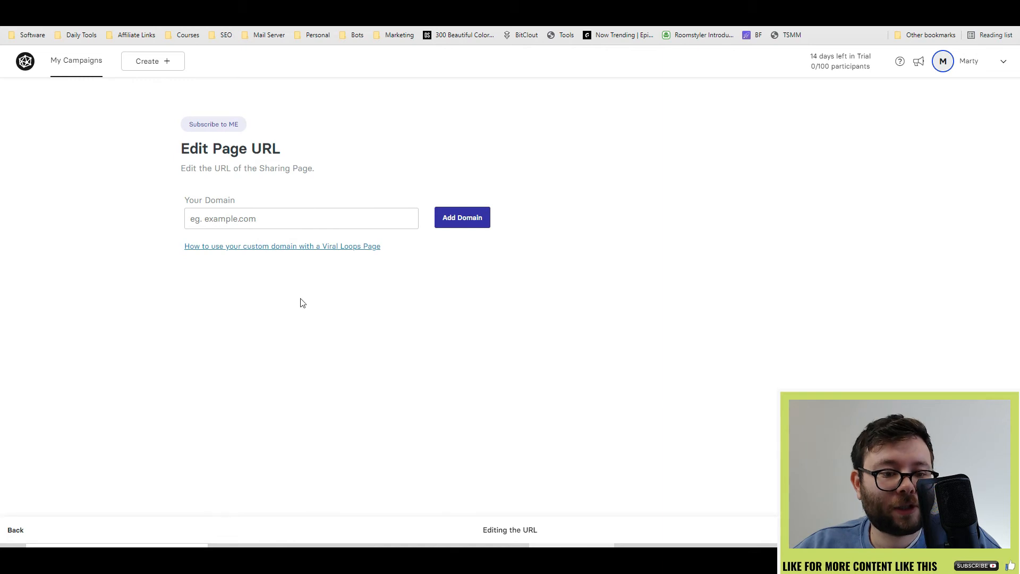
pyautogui.click(15, 530)
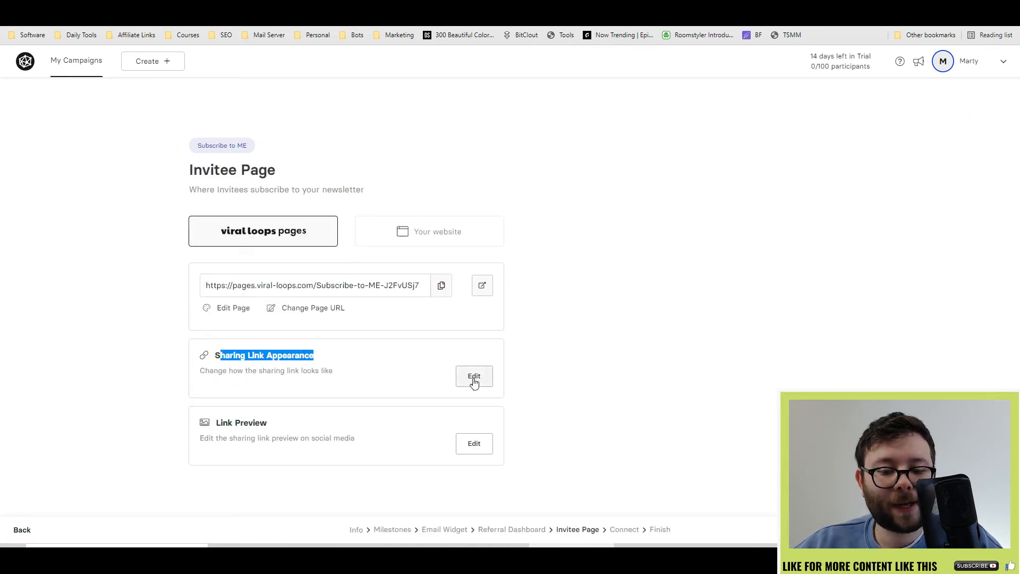
# Step: Open the Invitee Page's Sharing Link Appearance and Link Preview editors
pyautogui.click(474, 376)
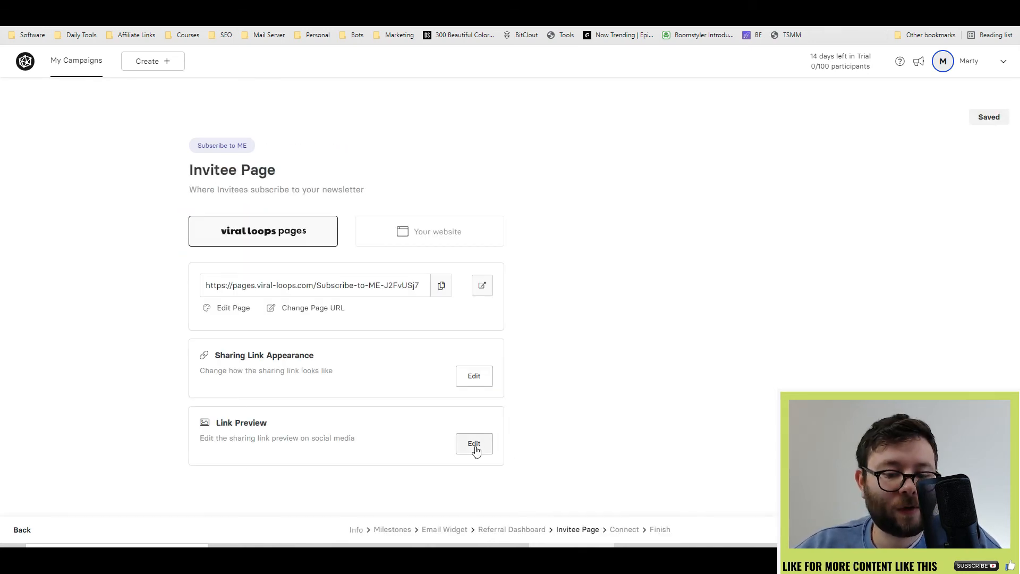
pyautogui.click(474, 447)
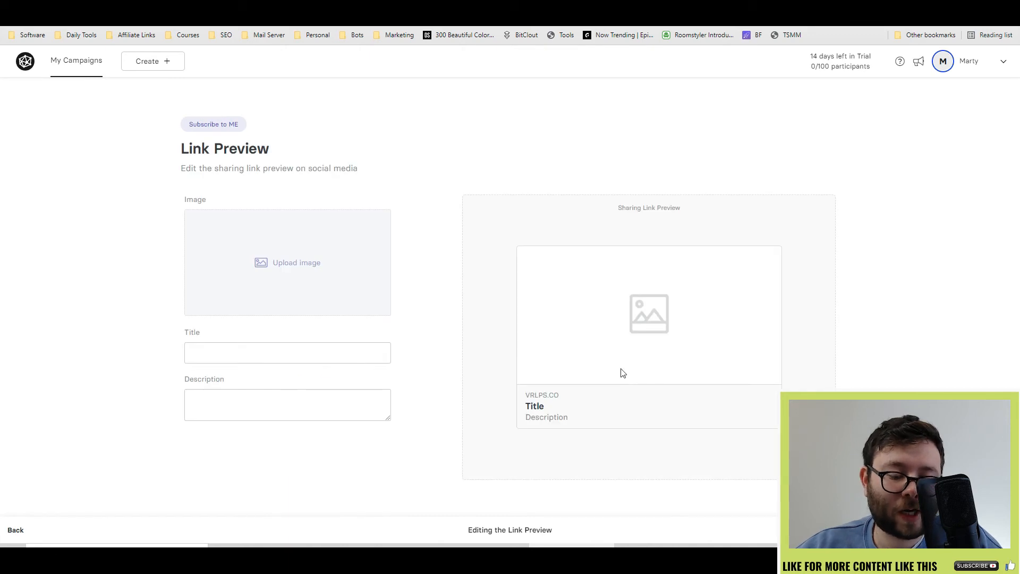
pyautogui.moveTo(717, 322)
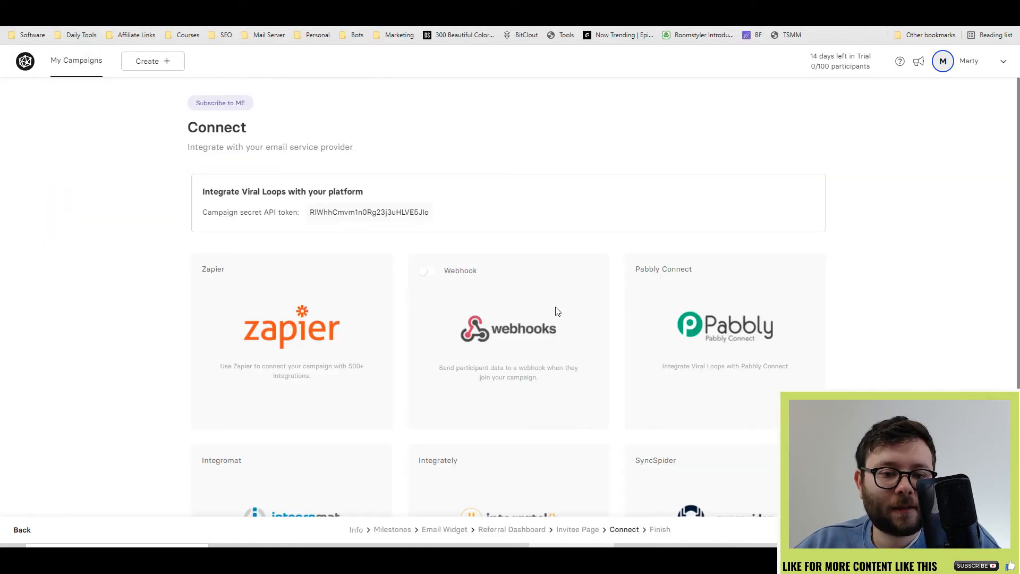
# Step: Scroll through the Connect integrations list showing Zapier, Webhooks and Pabbly
pyautogui.scroll(-3)
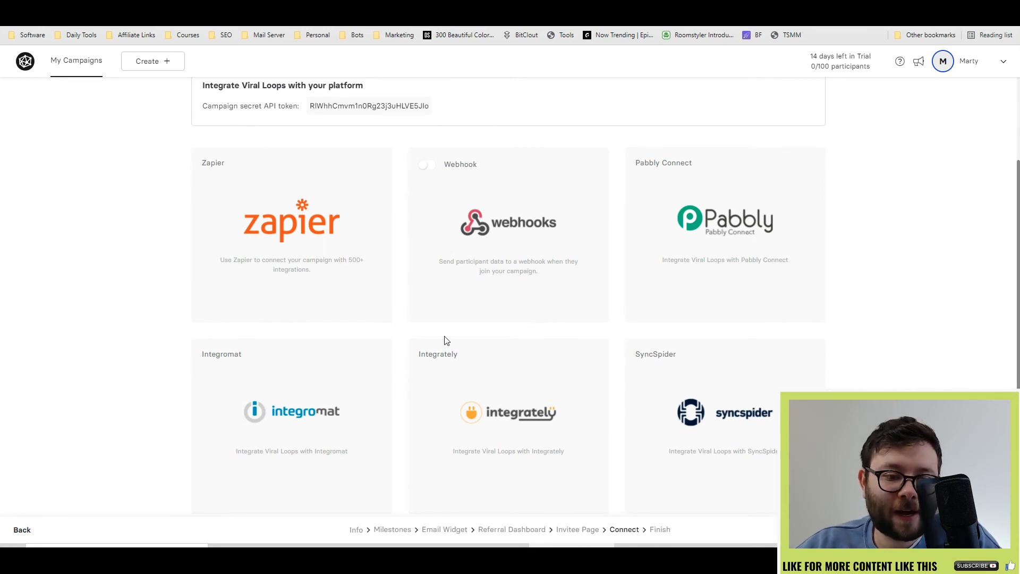
pyautogui.moveTo(242, 197)
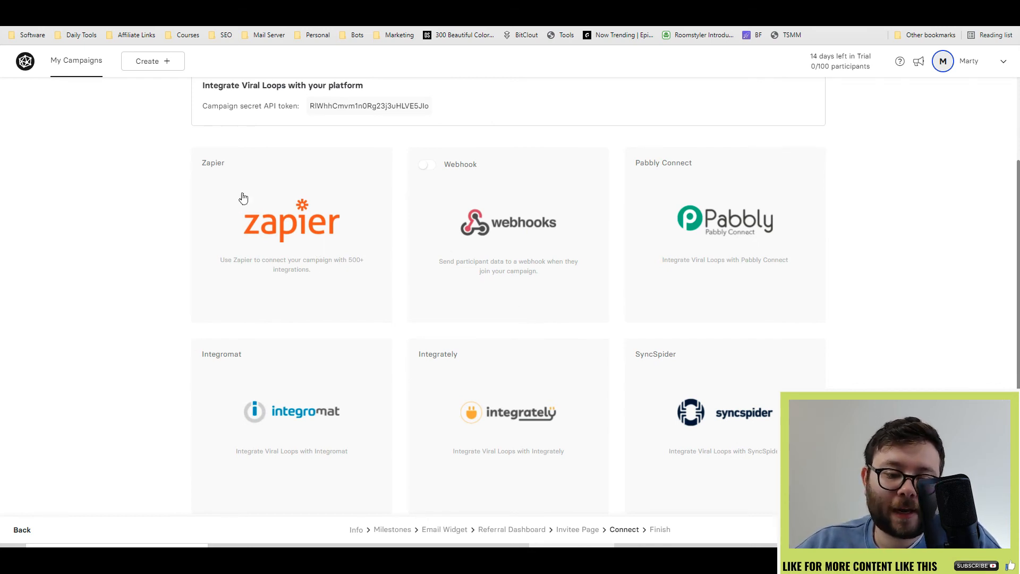
pyautogui.moveTo(742, 260)
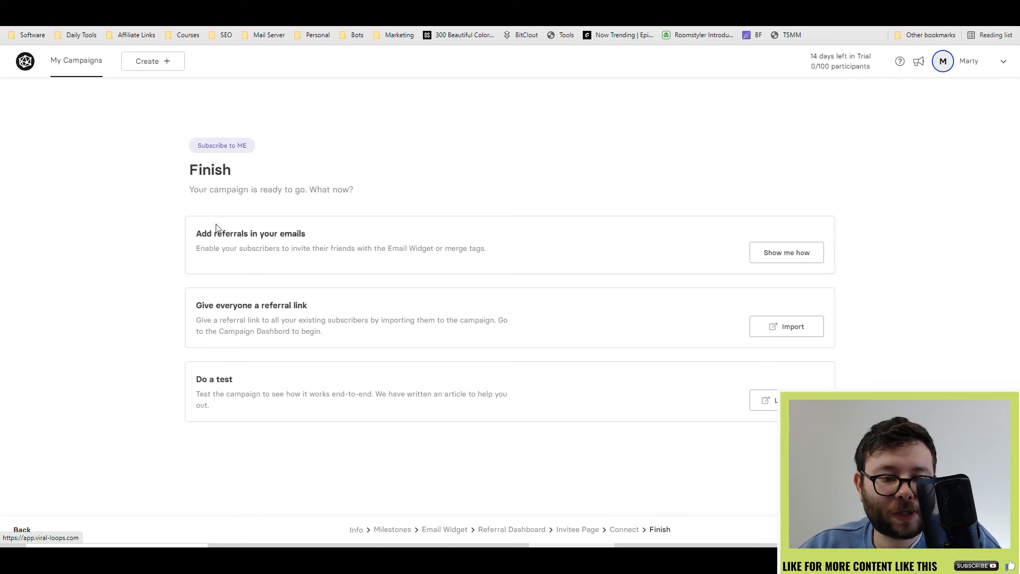
pyautogui.moveTo(577, 269)
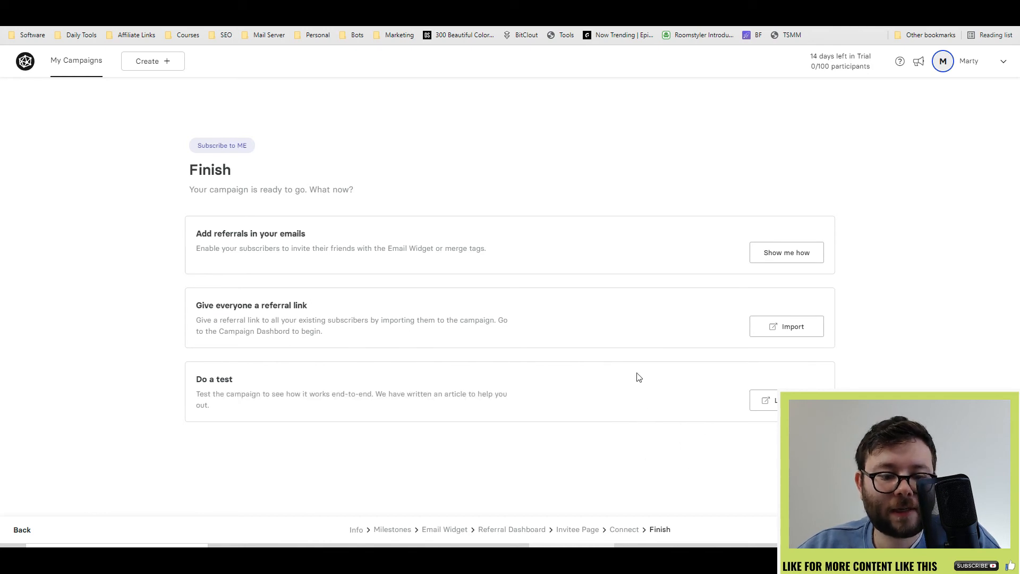
# Step: Start importing existing subscribers, then dismiss the Import Participants dialog
pyautogui.click(786, 326)
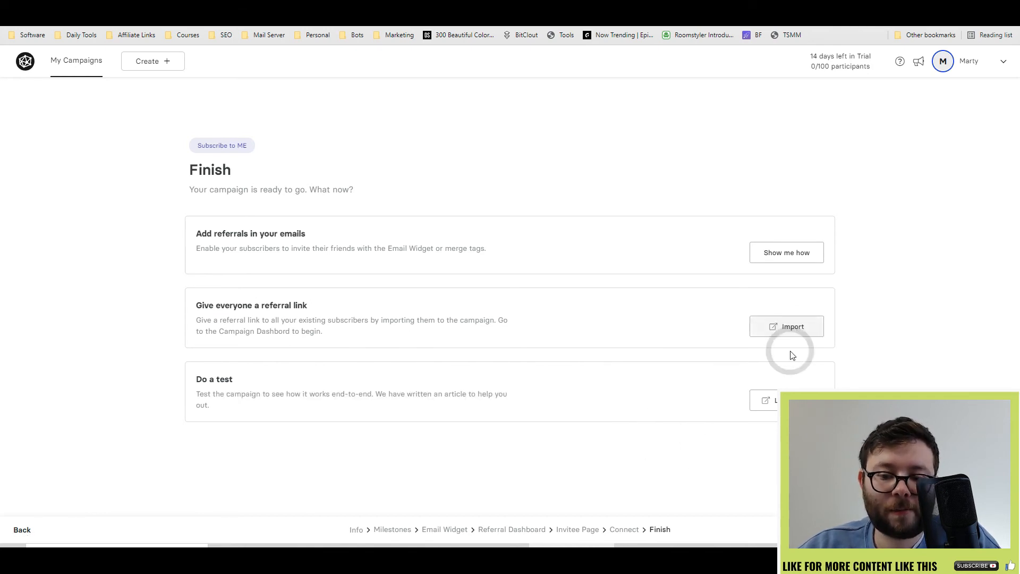
pyautogui.click(786, 326)
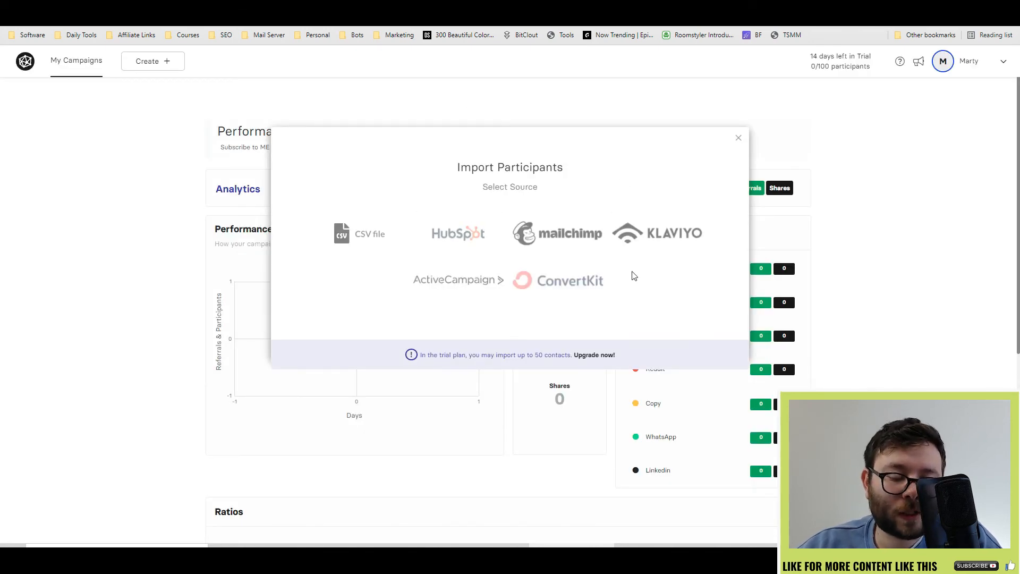
pyautogui.moveTo(458, 233)
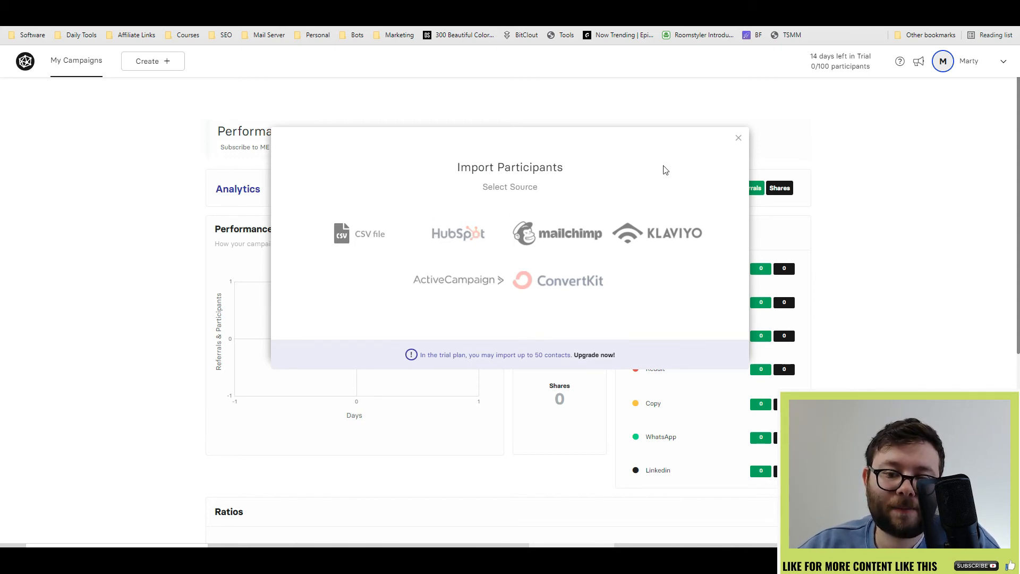
pyautogui.click(739, 137)
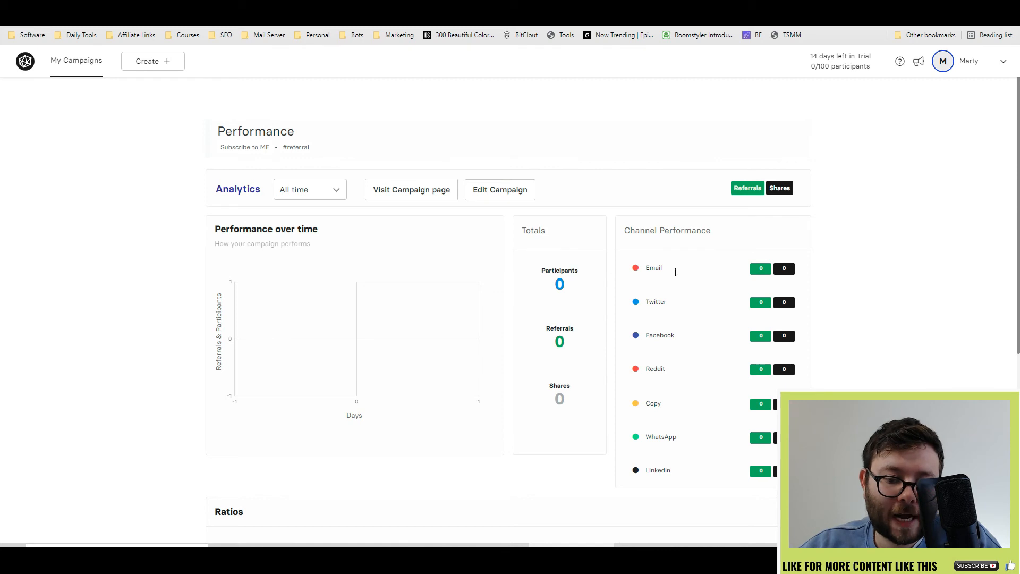
pyautogui.scroll(-3)
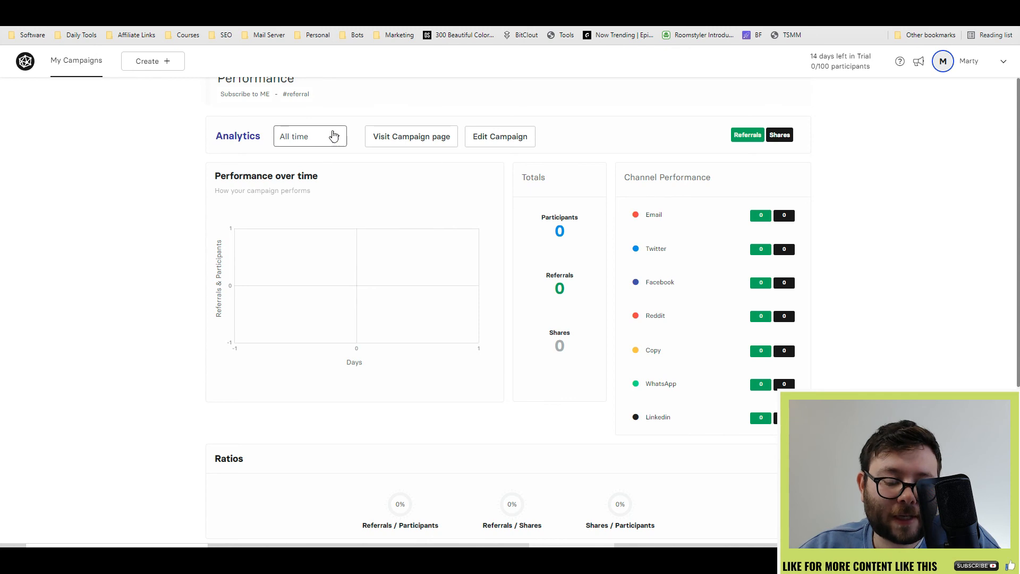
pyautogui.scroll(-3)
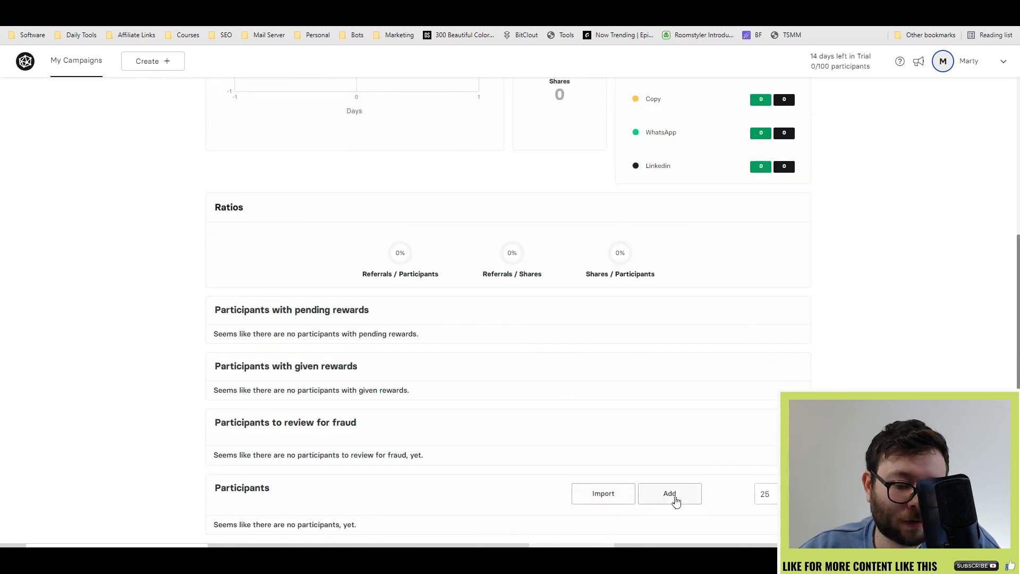